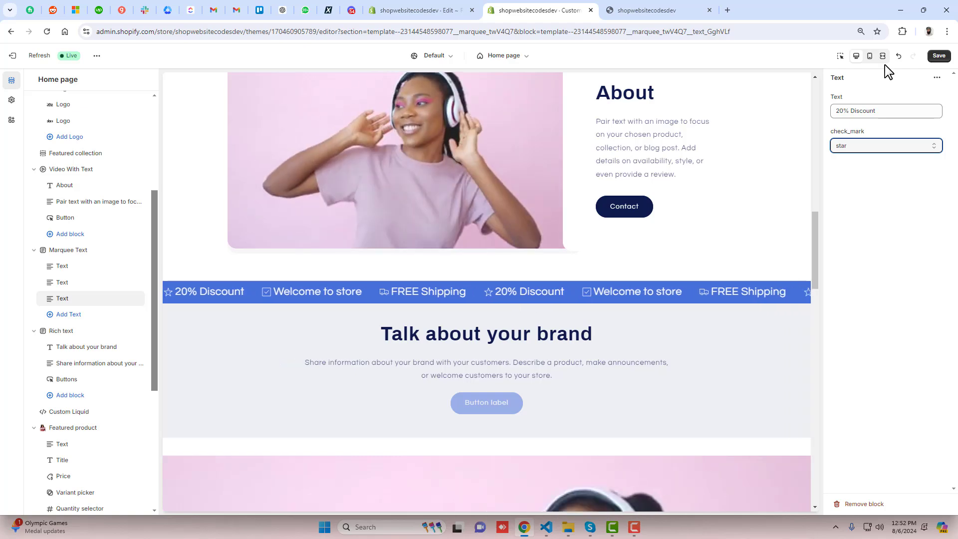
Save the marquee edits and review the Marquee Text section's settings and blocks
left_click(938, 56)
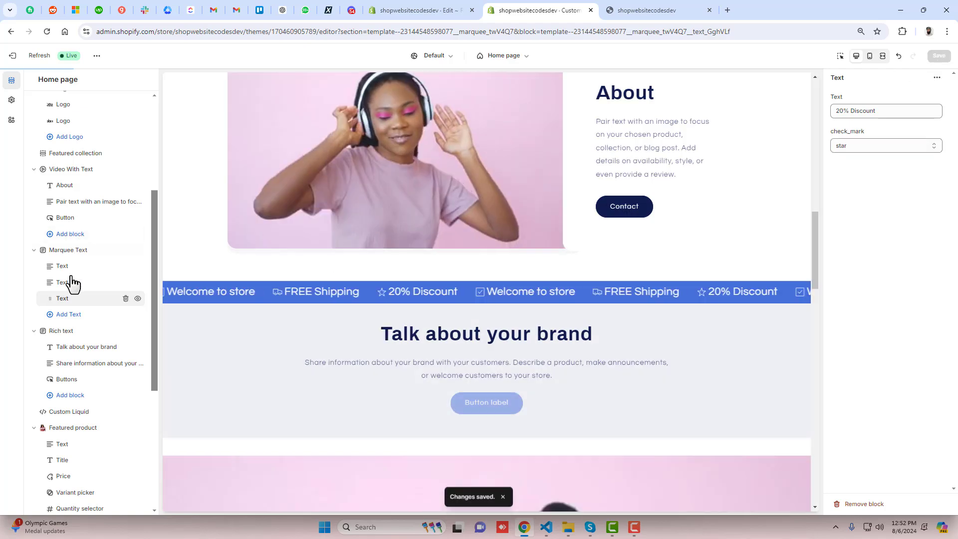
left_click(68, 250)
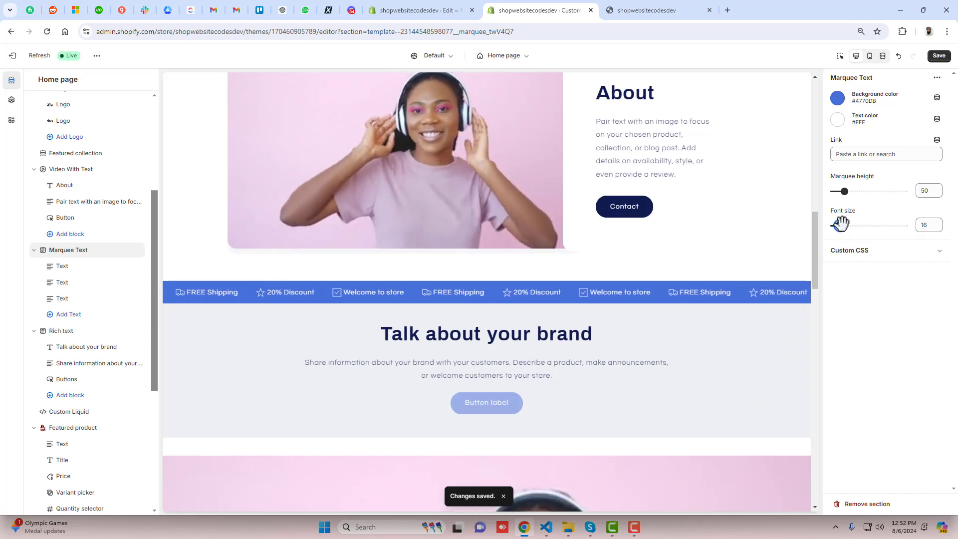
left_click(62, 299)
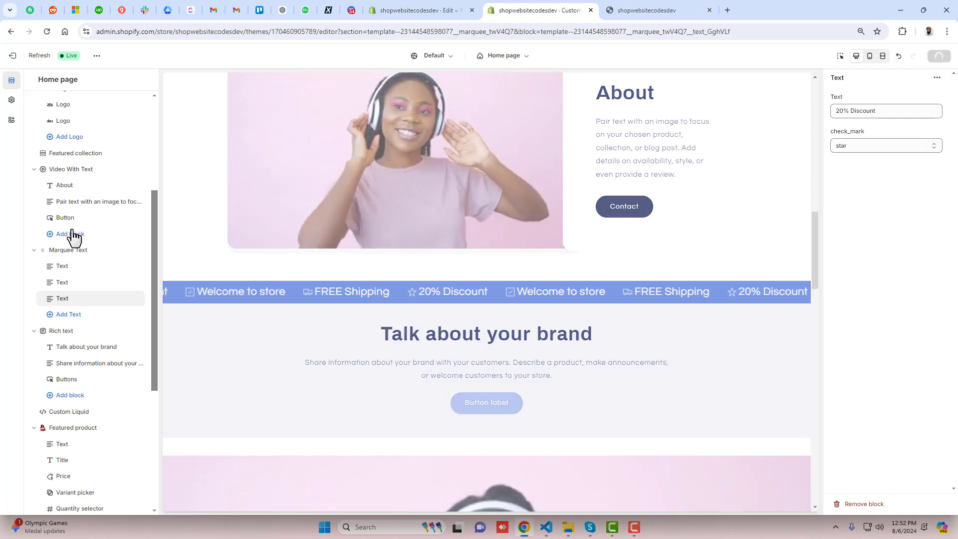
left_click(68, 249)
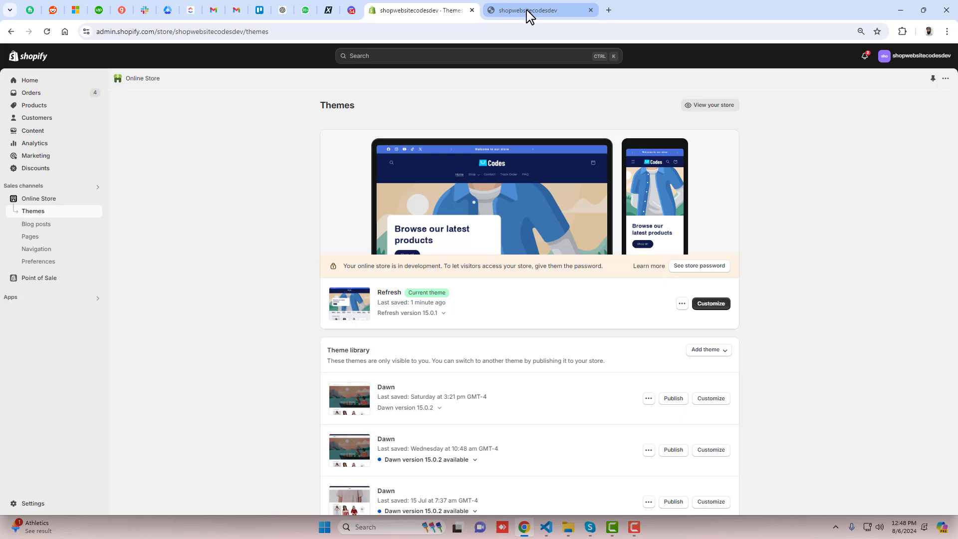
Switch to the live storefront and scroll through the homepage, then back to the top
left_click(538, 10)
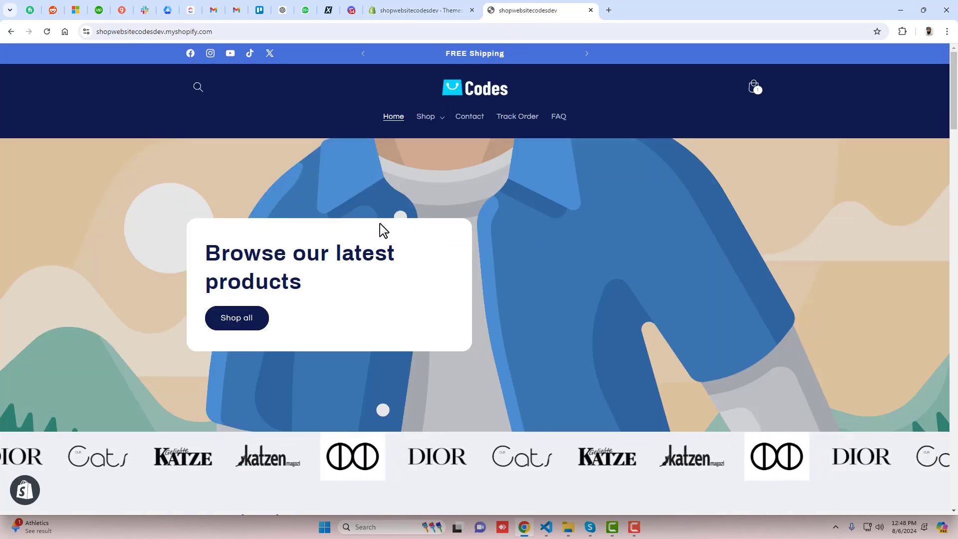
scroll("down", 3)
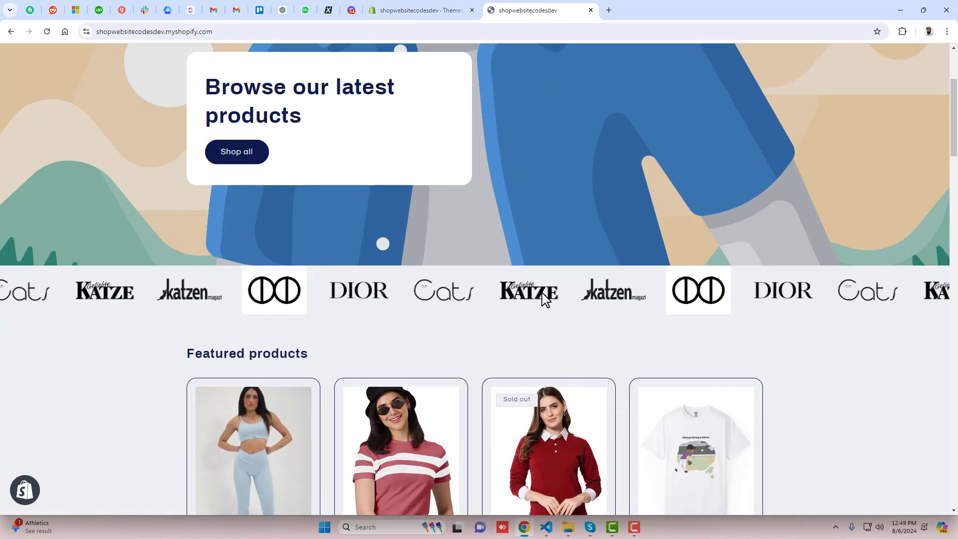
scroll("down", 3)
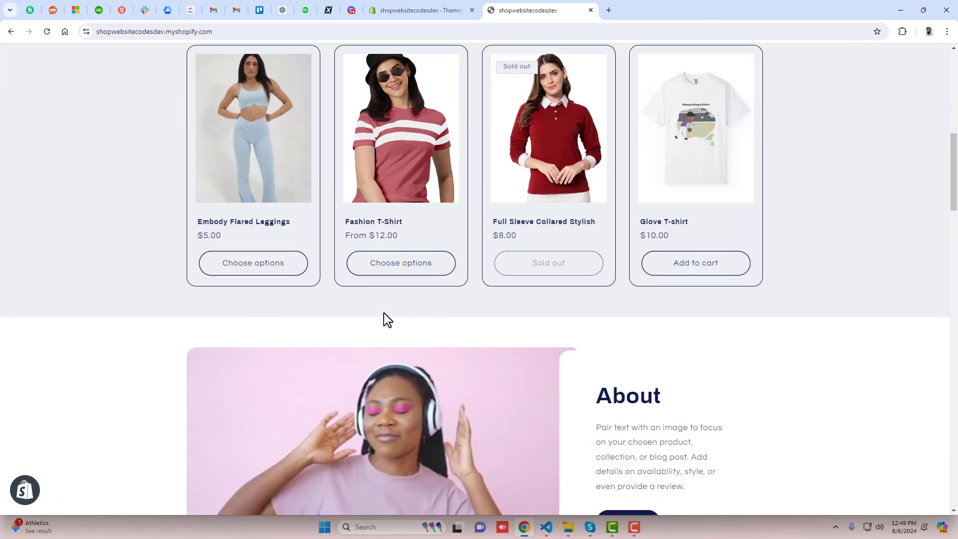
scroll("up", 3)
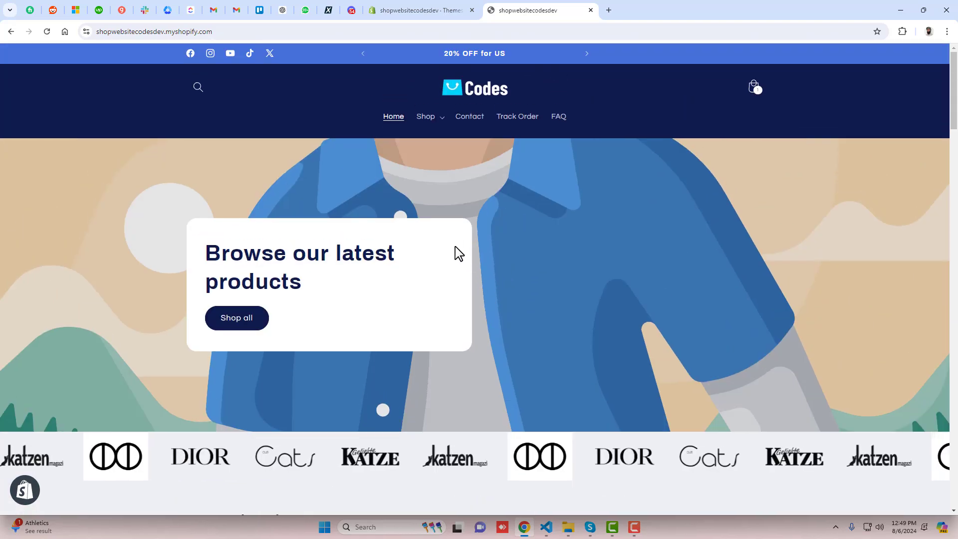
Return to Themes and open the Refresh theme's code editor
left_click(419, 10)
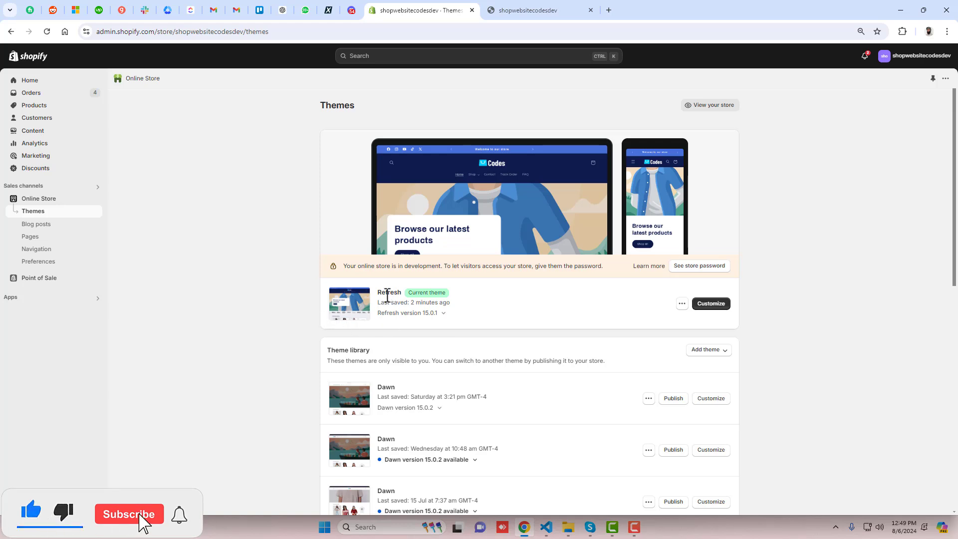
left_click(129, 514)
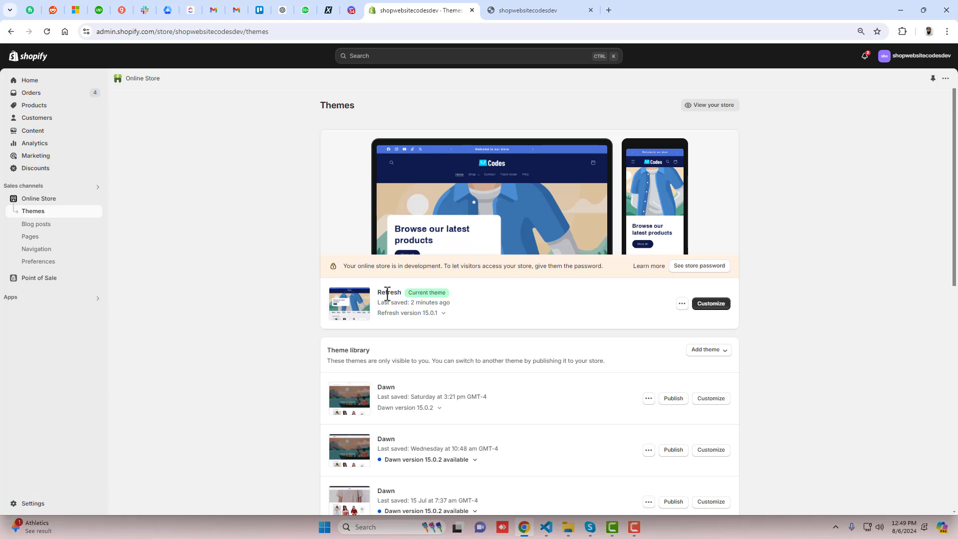
mouse_move(677, 316)
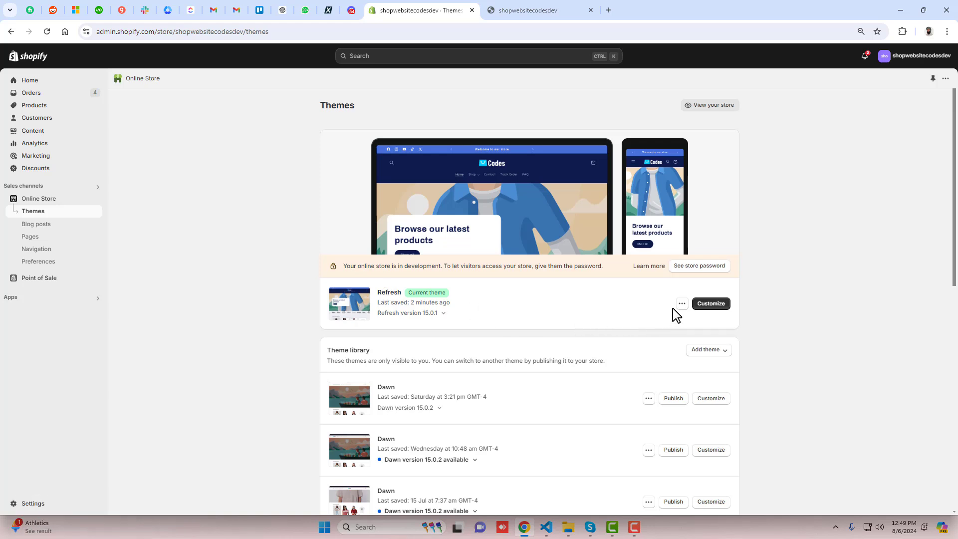
left_click(682, 303)
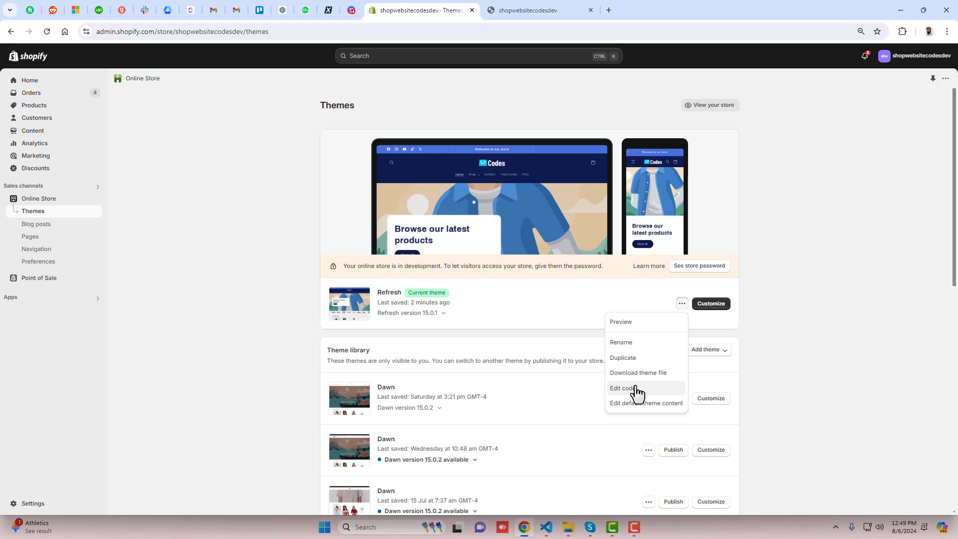
left_click(622, 389)
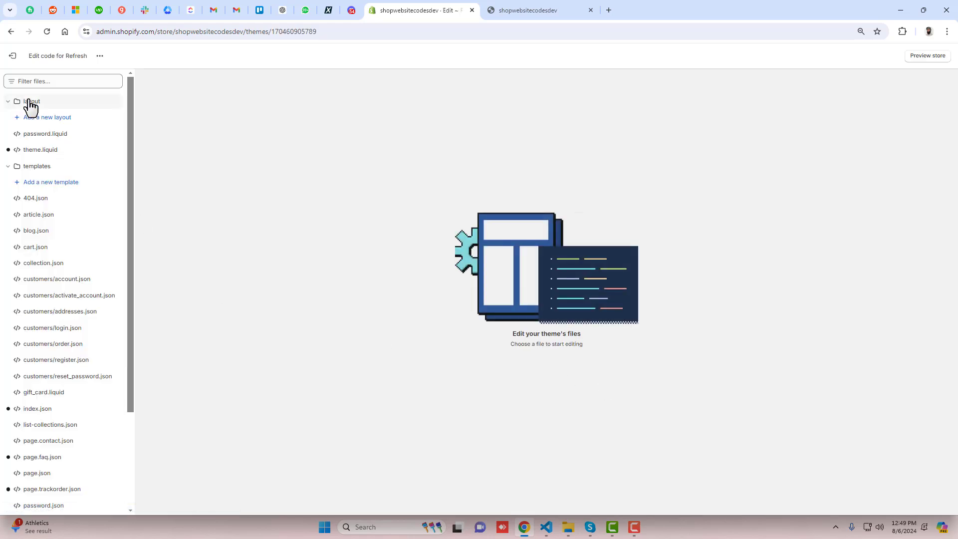
Create a new 'marquee' section file and select all its starter code for deletion
left_click(31, 101)
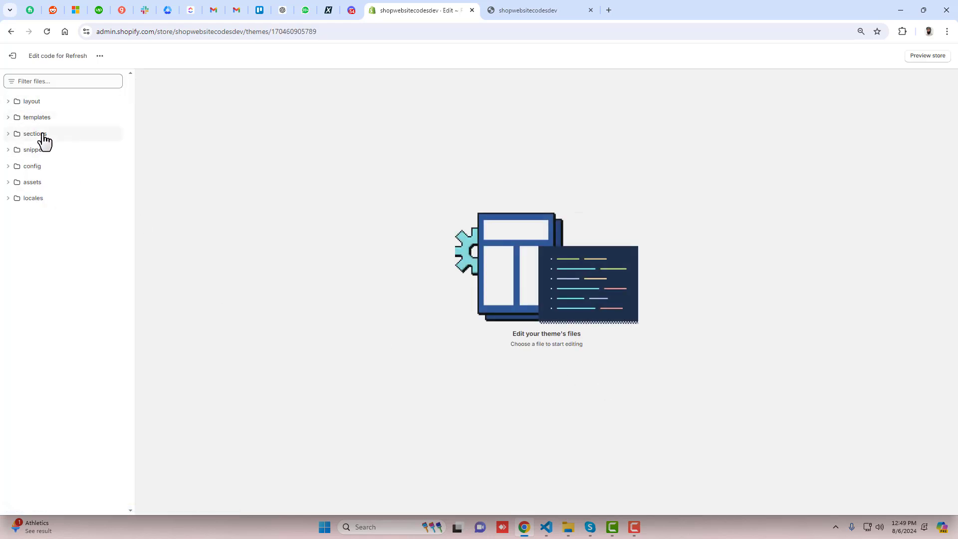
left_click(35, 134)
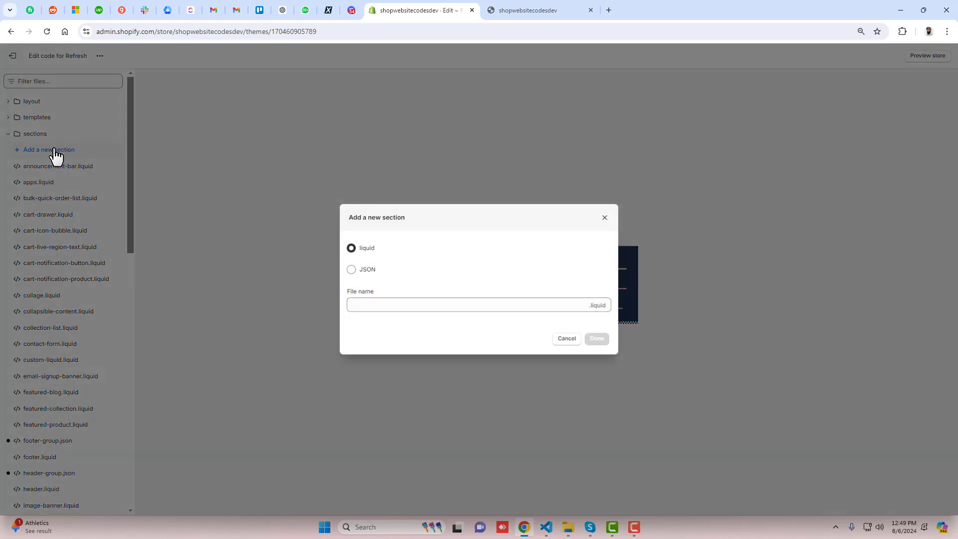
left_click(476, 305)
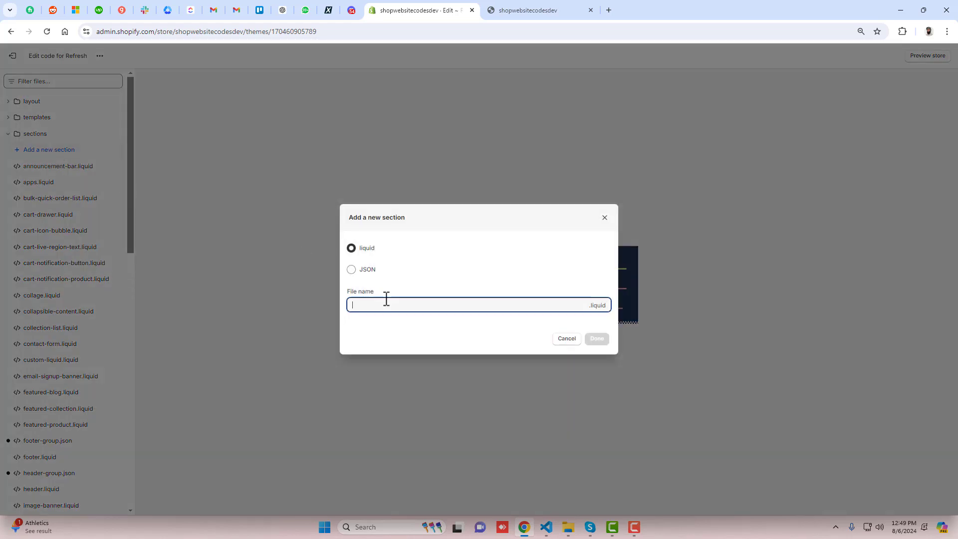
type("marq")
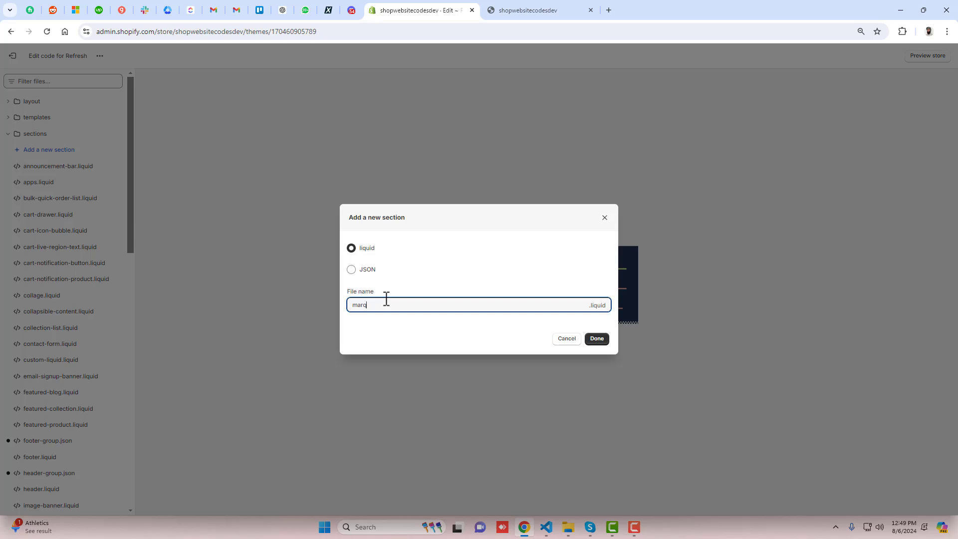
left_click(595, 338)
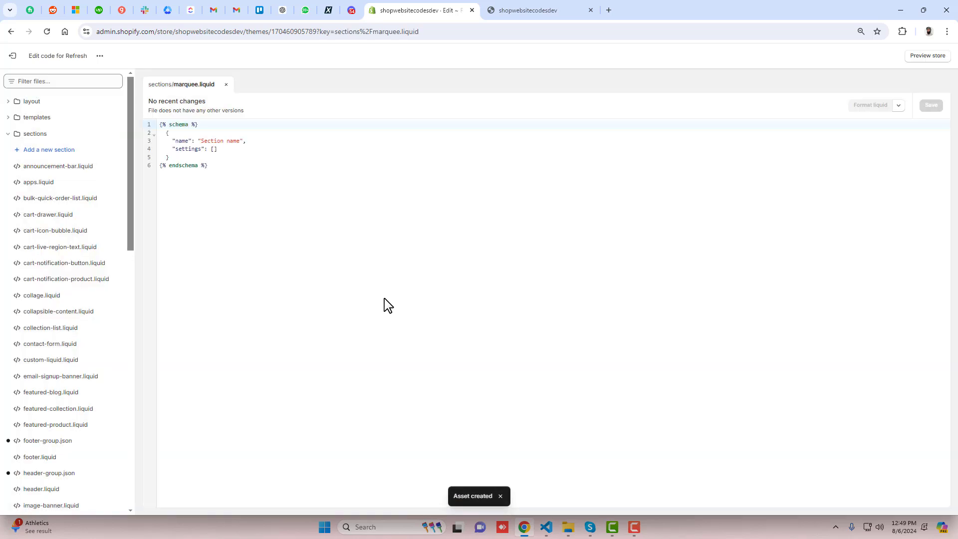
left_click(207, 165)
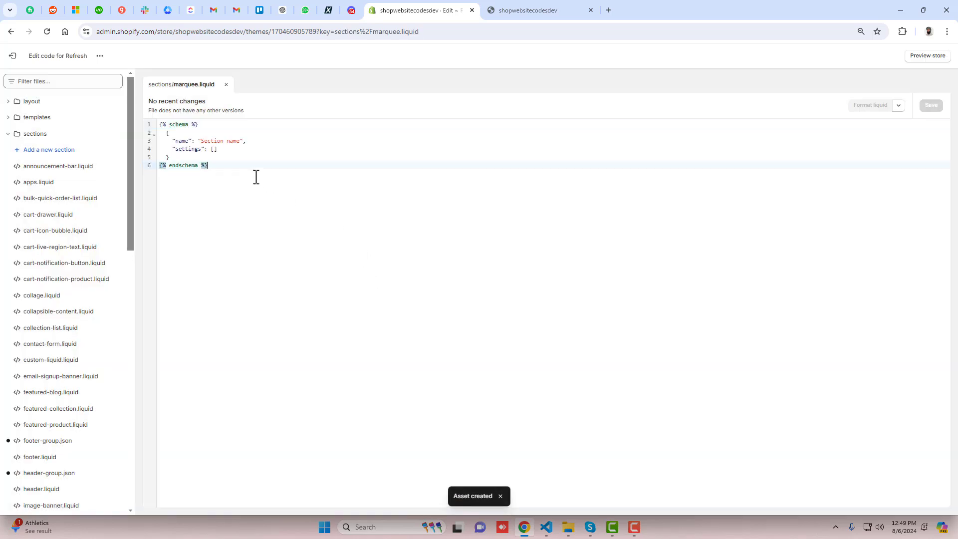
key("ctrl+a")
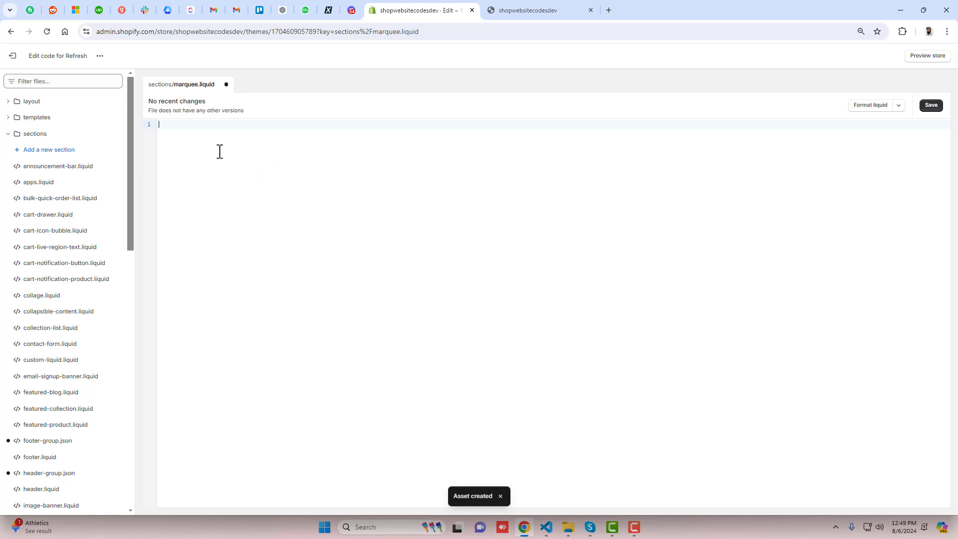
mouse_move(248, 195)
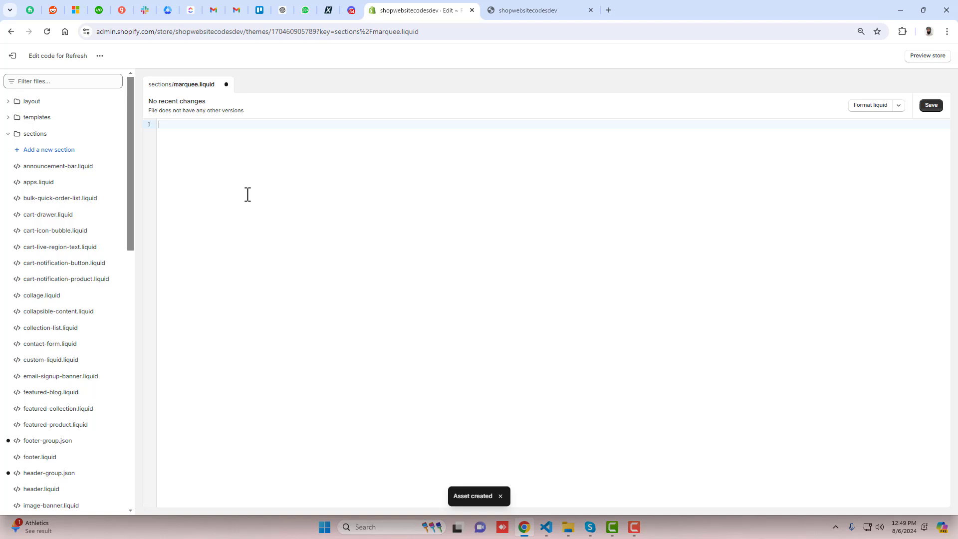
mouse_move(568, 527)
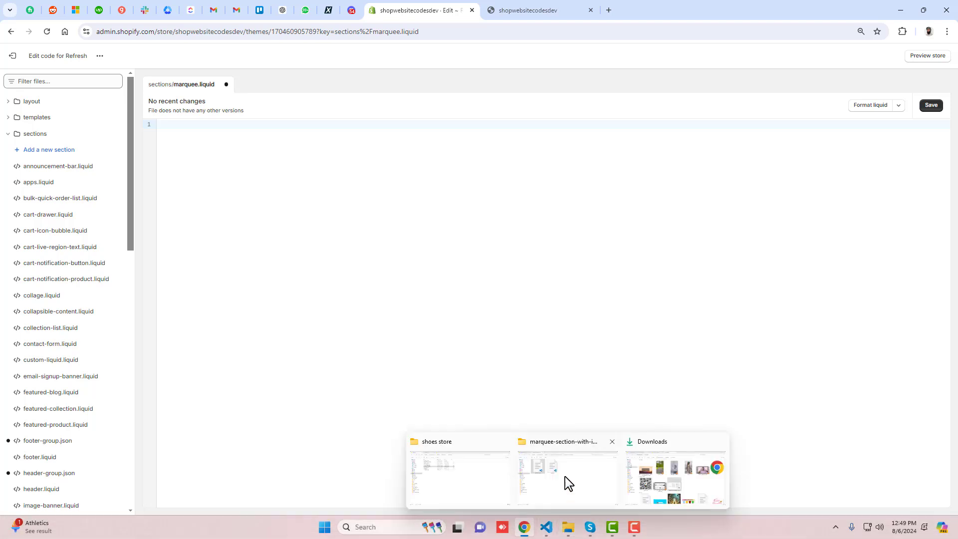
Open marquee.txt from the marquee-section-with-icons folder in VS Code and copy its code
left_click(566, 476)
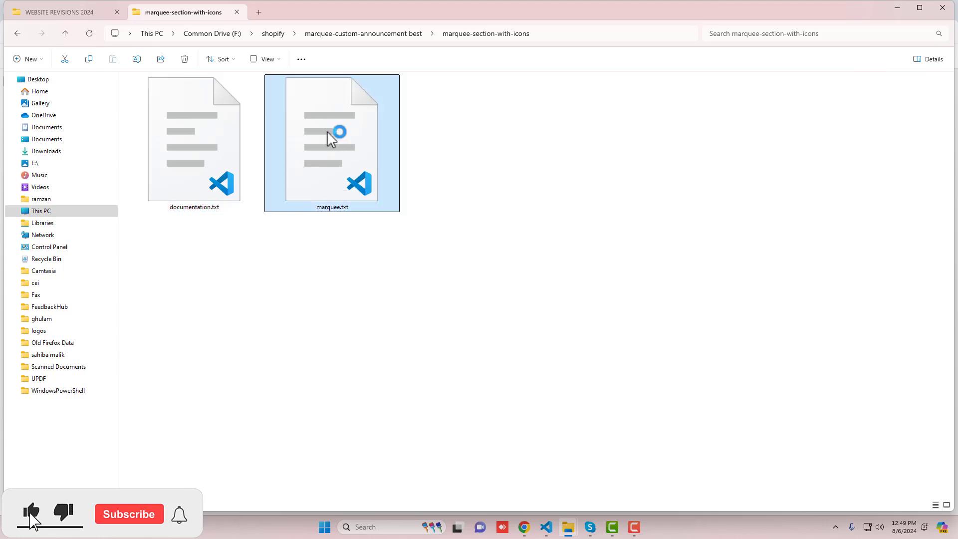
double_click(331, 143)
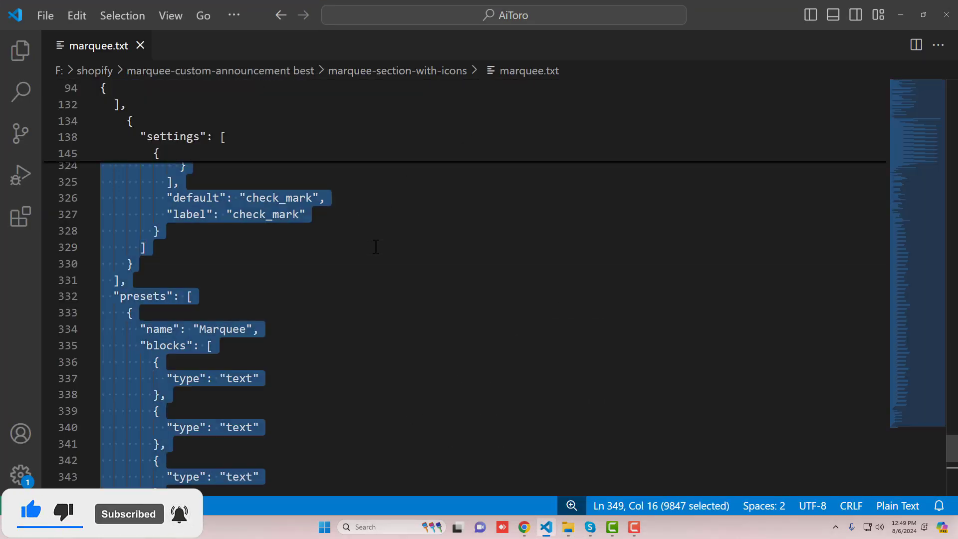
left_click(524, 527)
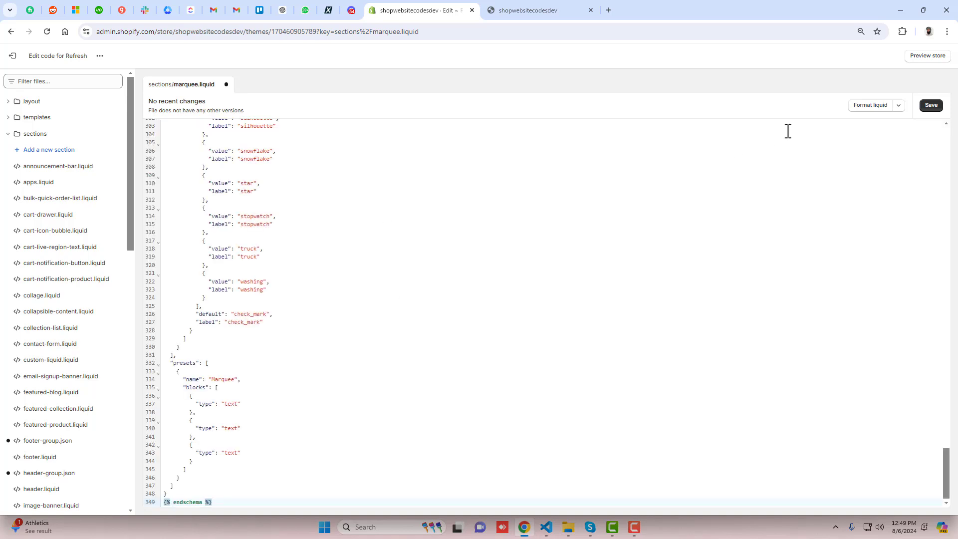
Save marquee.liquid with Ctrl+S and leave the theme code editor
left_click(931, 105)
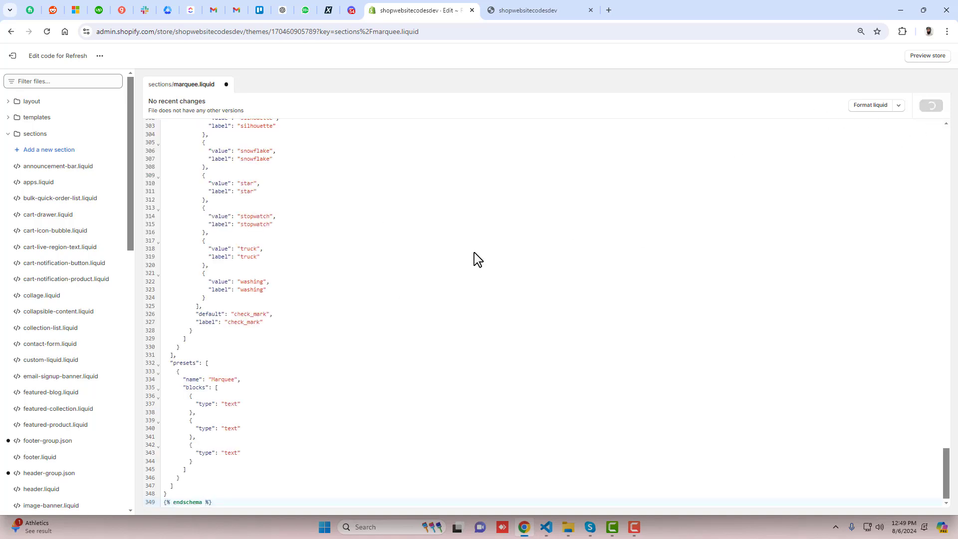
key("ctrl+s")
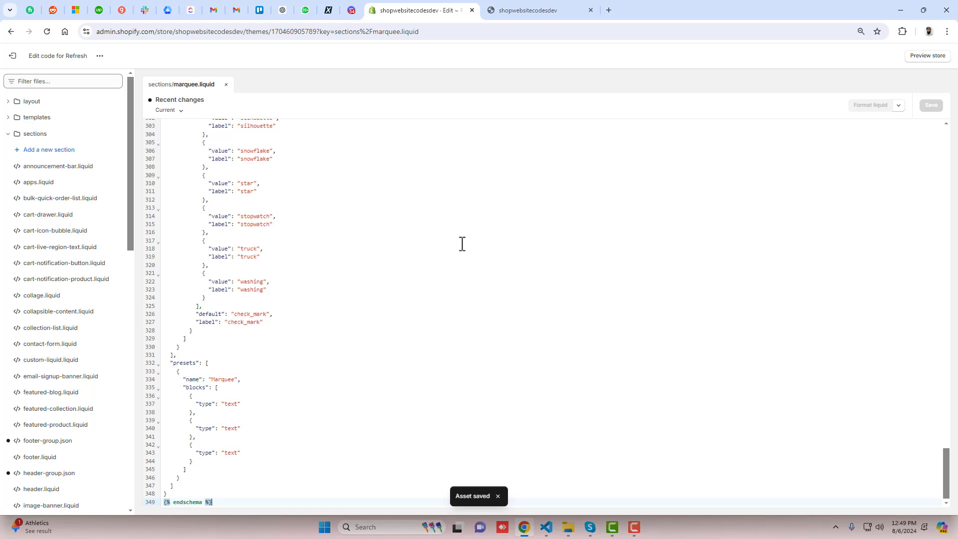
mouse_move(23, 63)
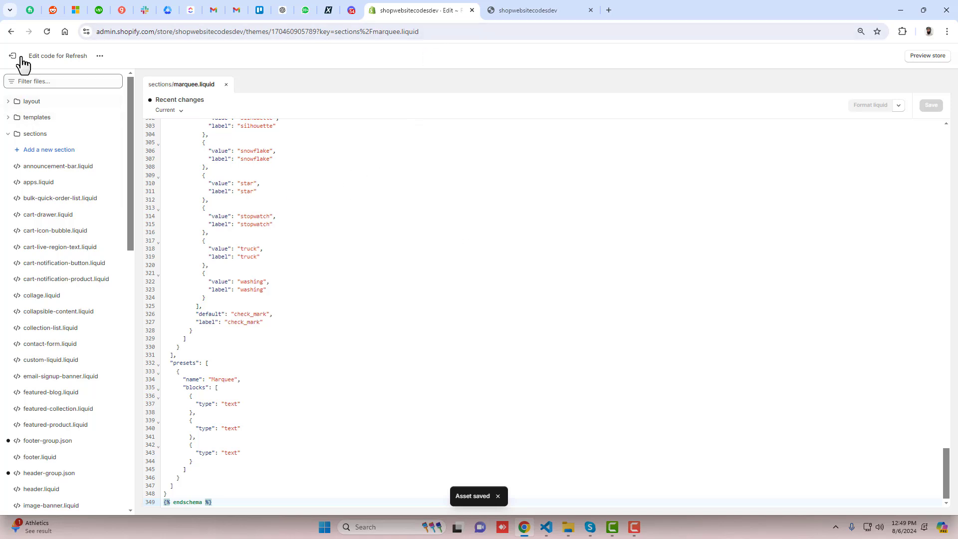
left_click(540, 10)
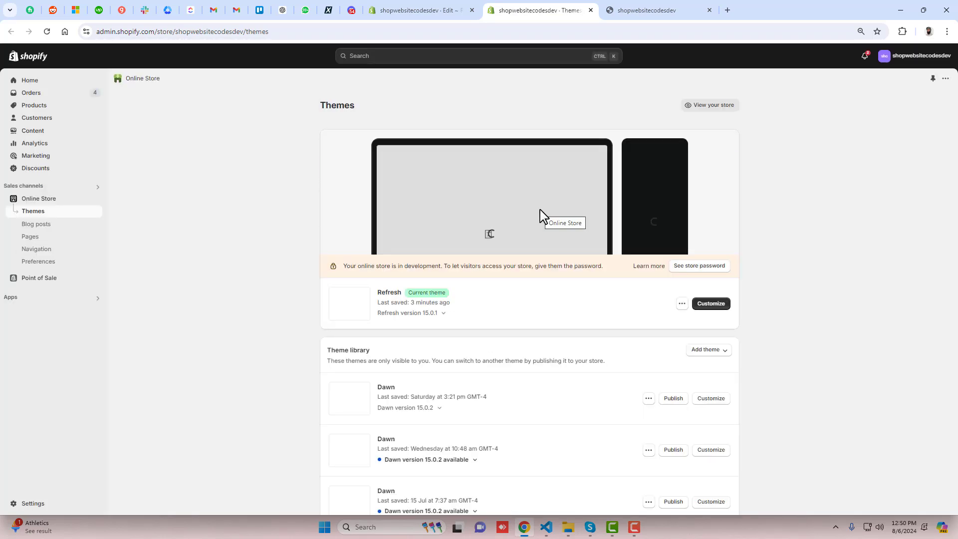
Customize the Refresh theme, add the Marquee section via search 'mar', and view it
left_click(710, 303)
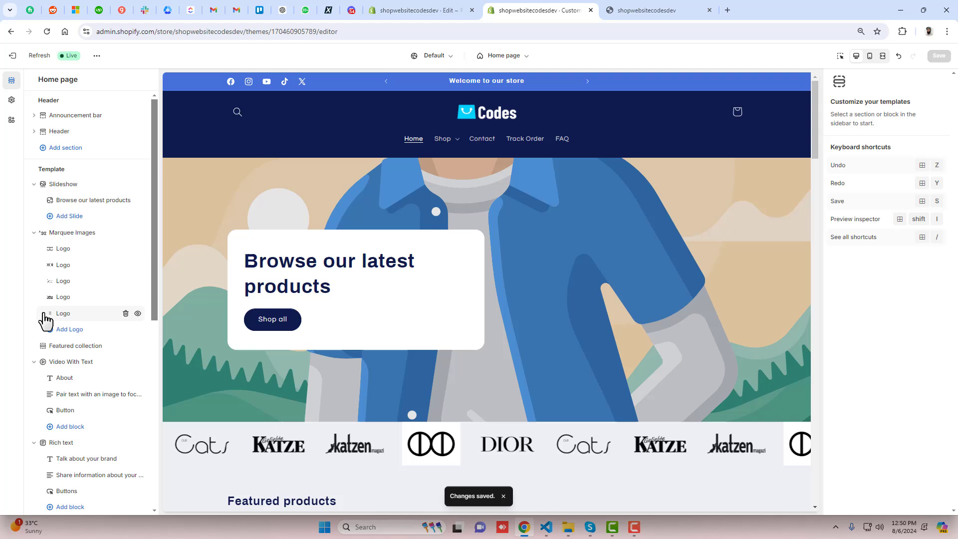
scroll("down", 3)
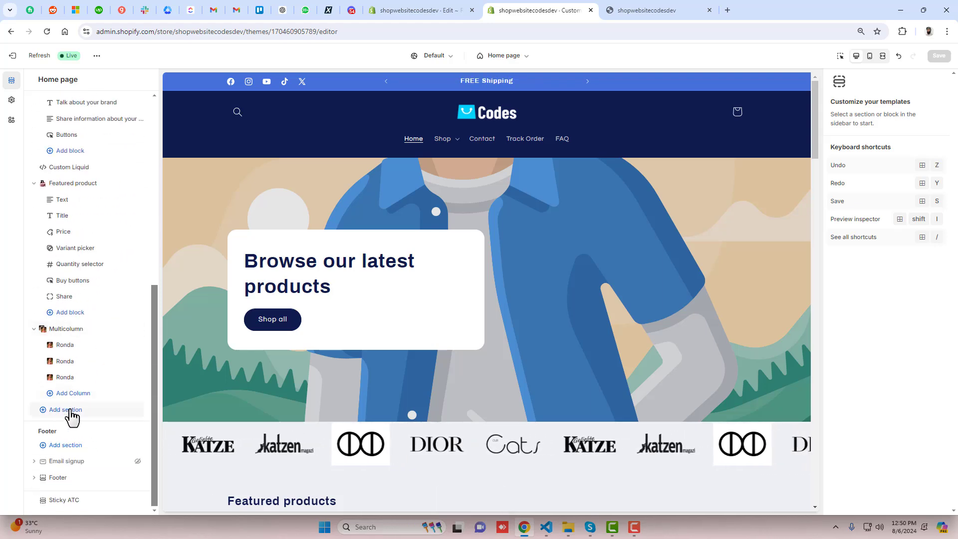
left_click(64, 410)
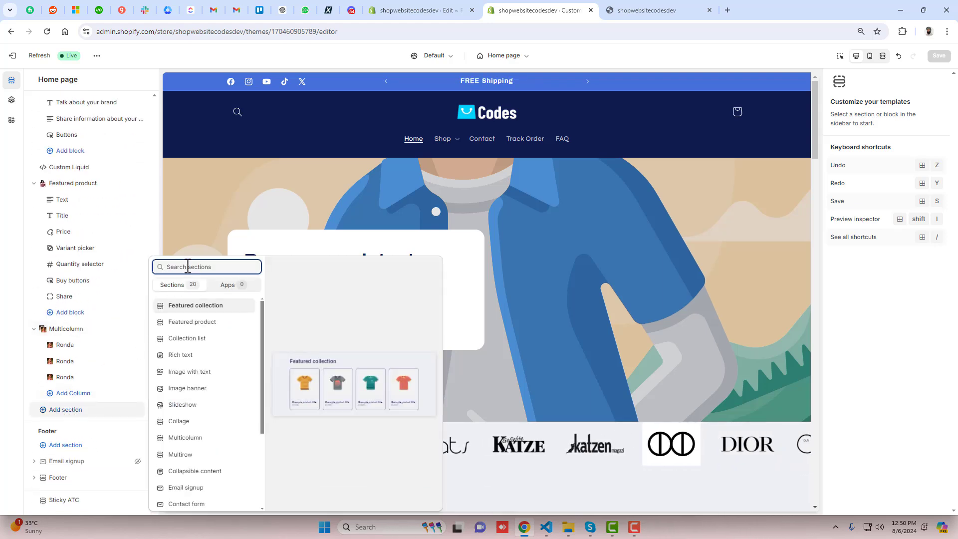
type("mar")
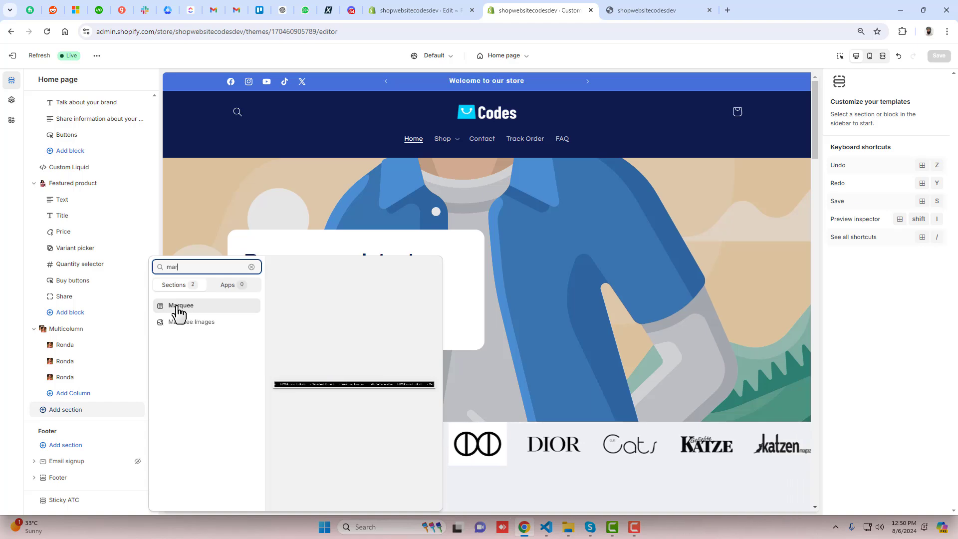
left_click(182, 305)
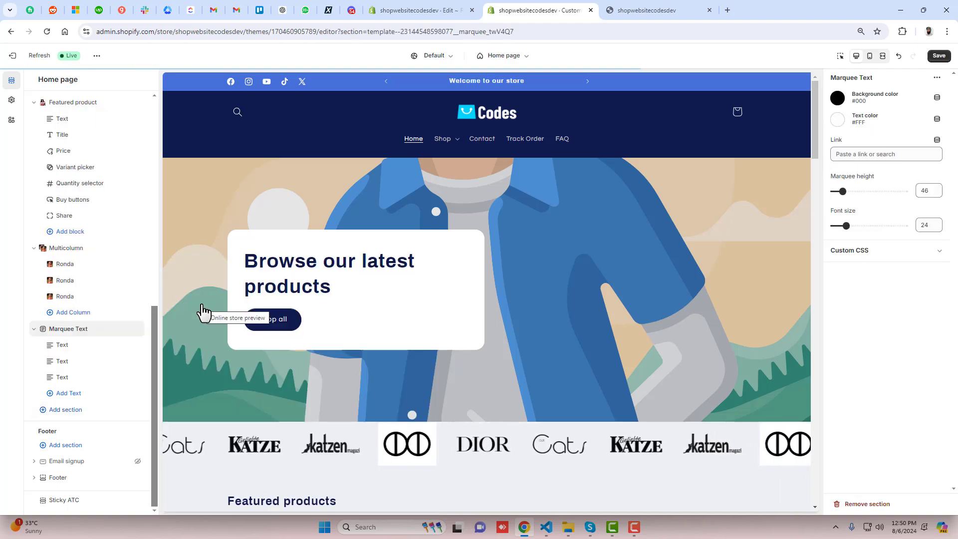
scroll("down", 3)
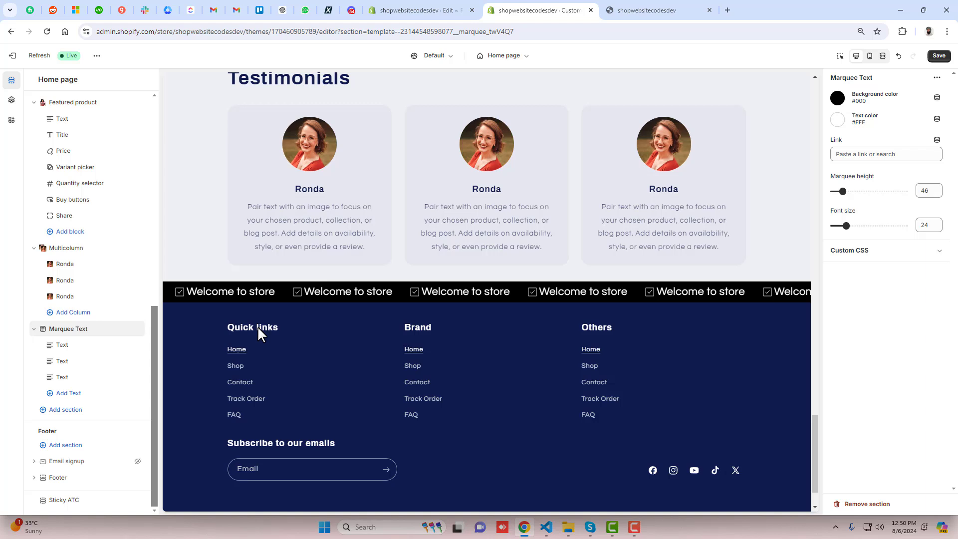
mouse_move(862, 127)
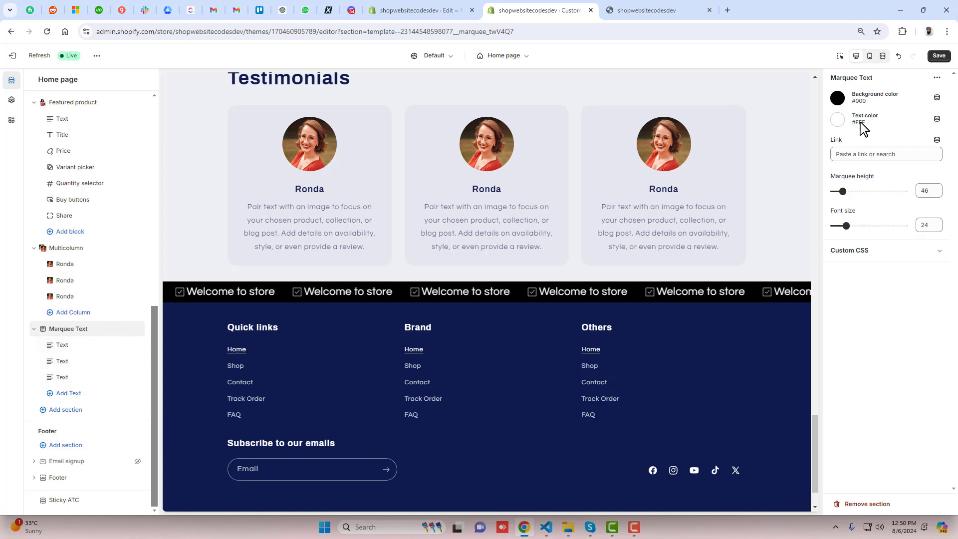
Set the marquee background to blue #4770DB and its height to 50
left_click(836, 98)
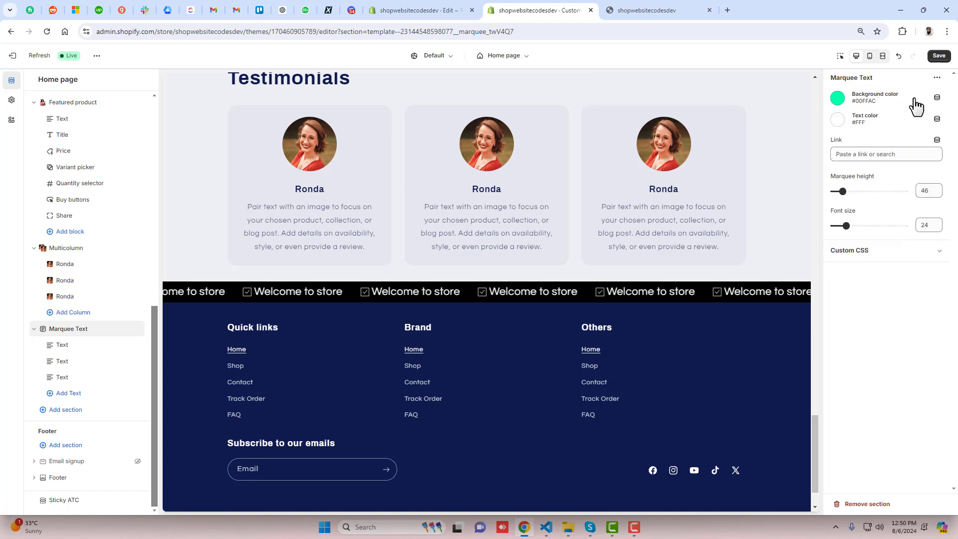
left_click(838, 97)
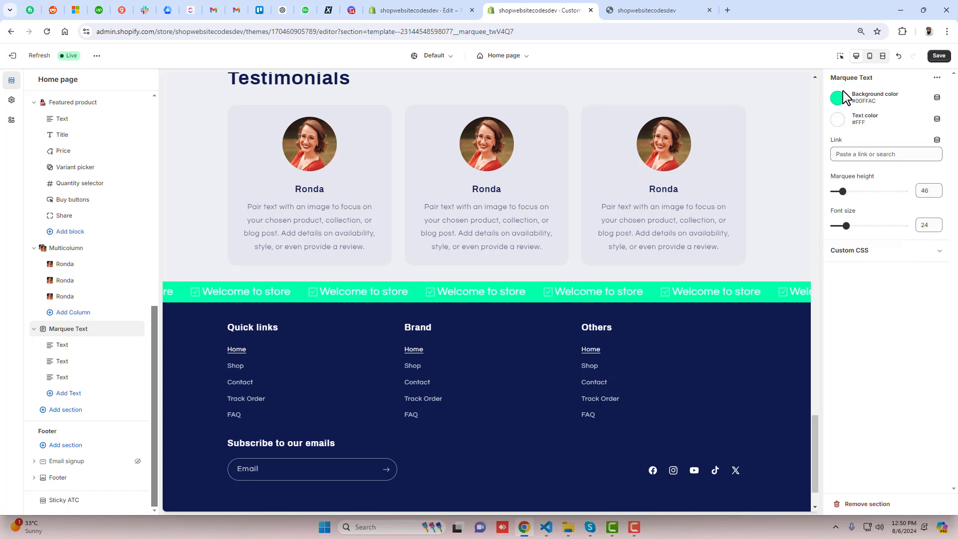
left_click(837, 97)
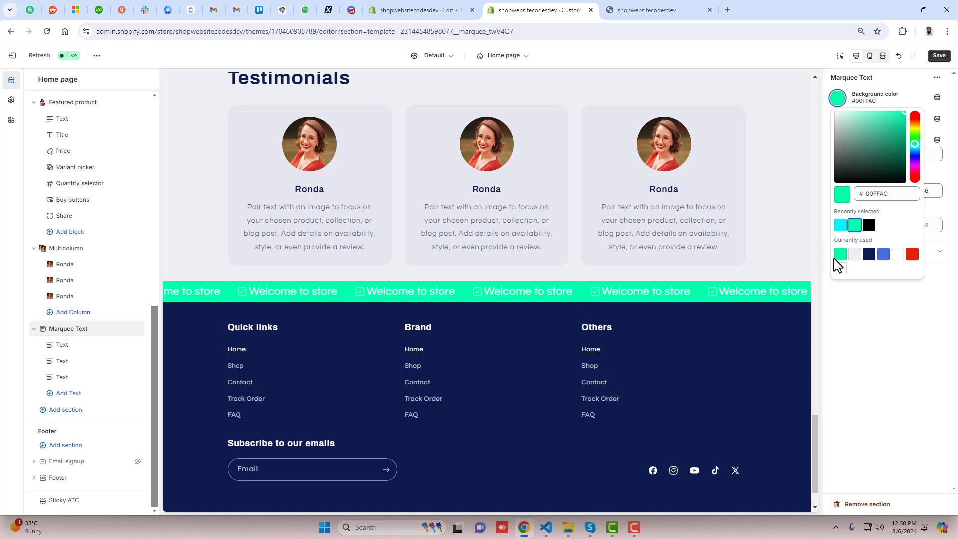
left_click(883, 253)
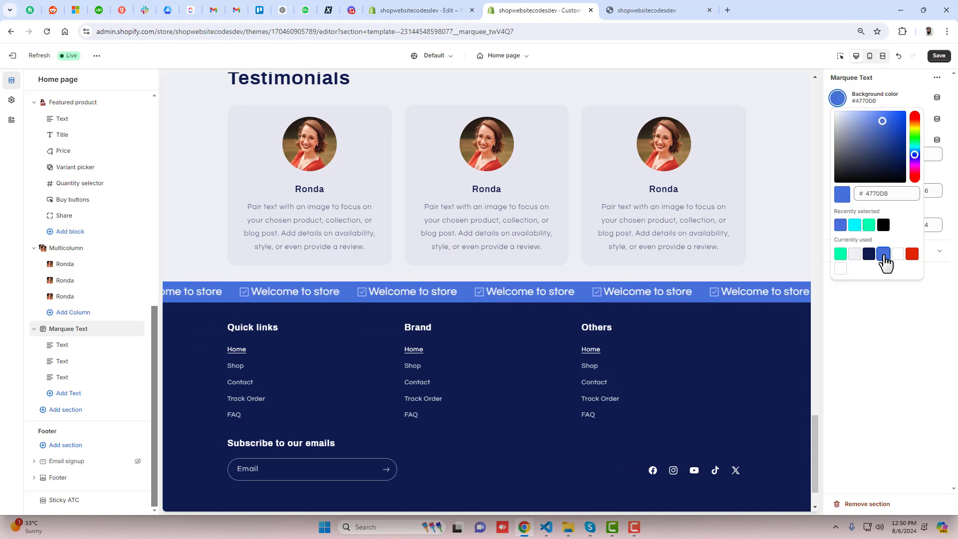
left_click(475, 319)
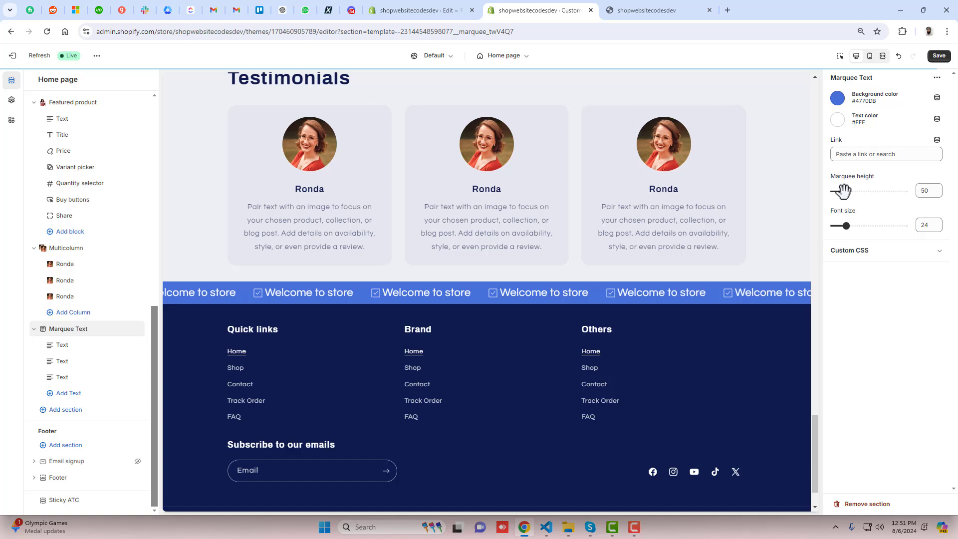
mouse_move(43, 338)
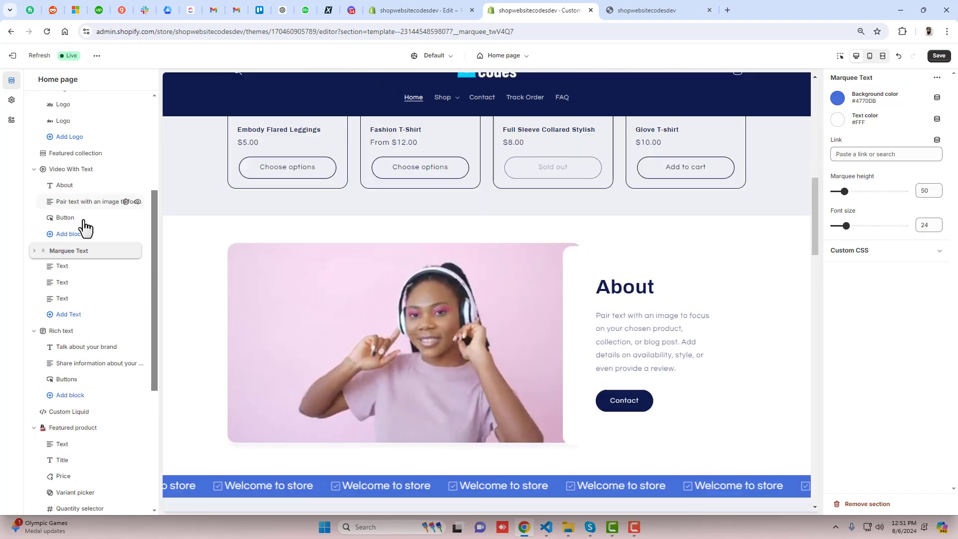
Move Marquee Text below Video With Text and open its first Text block's settings
scroll("down", 3)
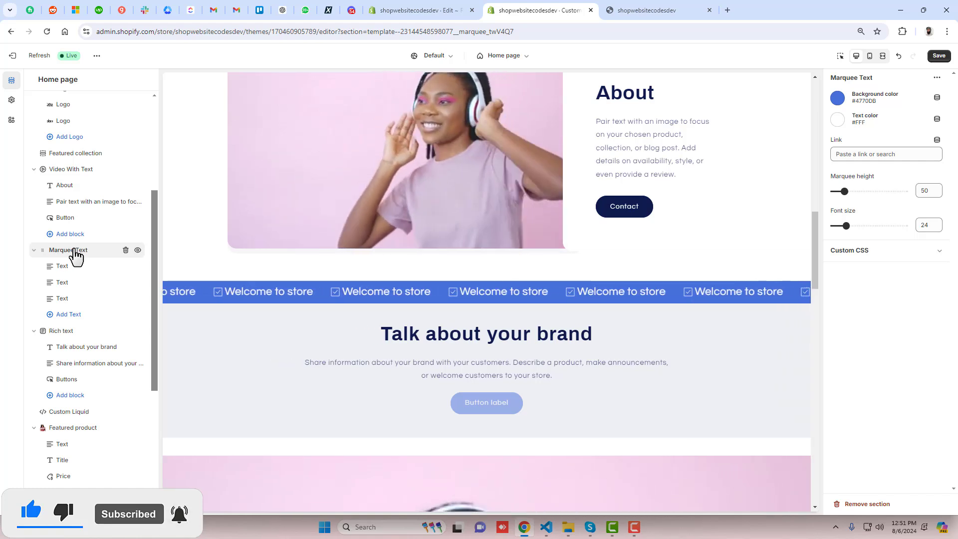
left_click(62, 266)
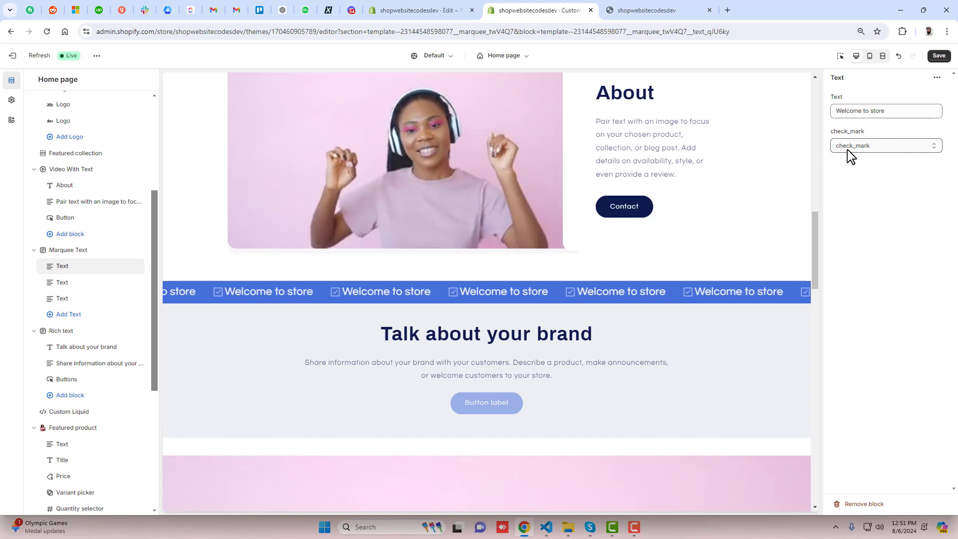
left_click(885, 145)
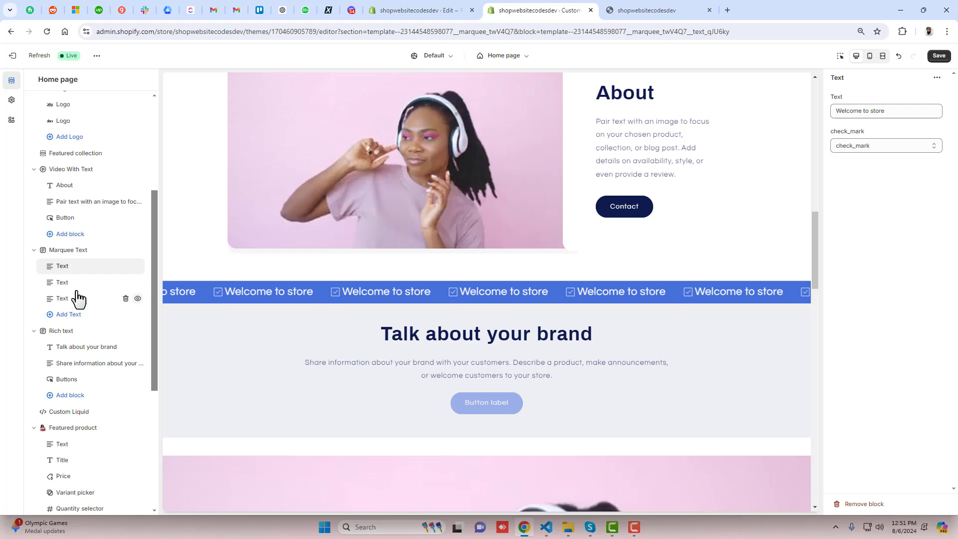
Change the second Text block to 'FREE Shipping' and pick the truck icon
left_click(62, 281)
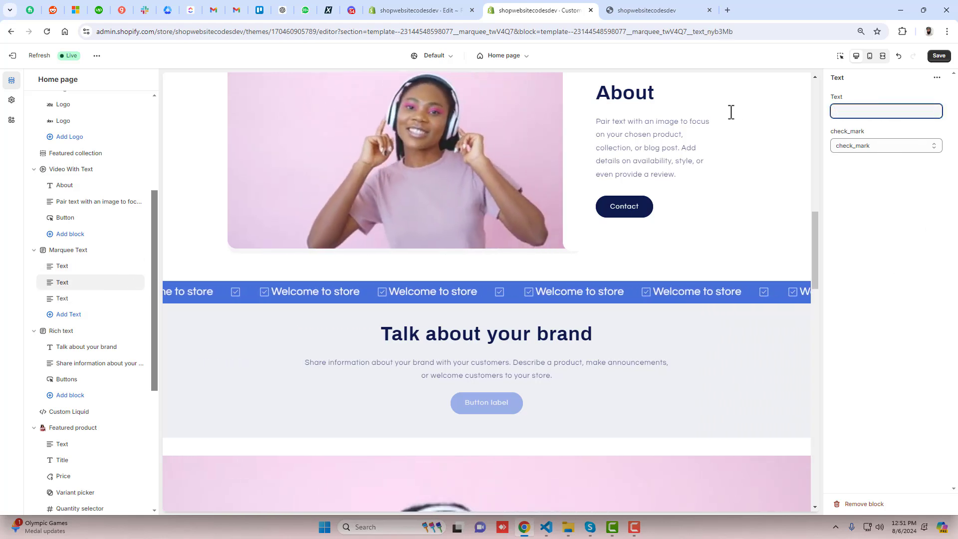
type("FREE Shi")
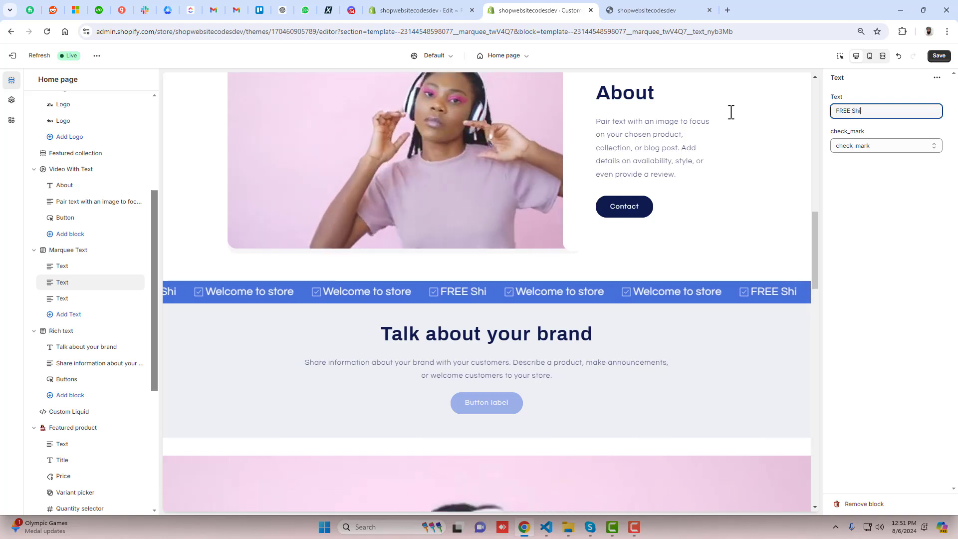
type("ppin")
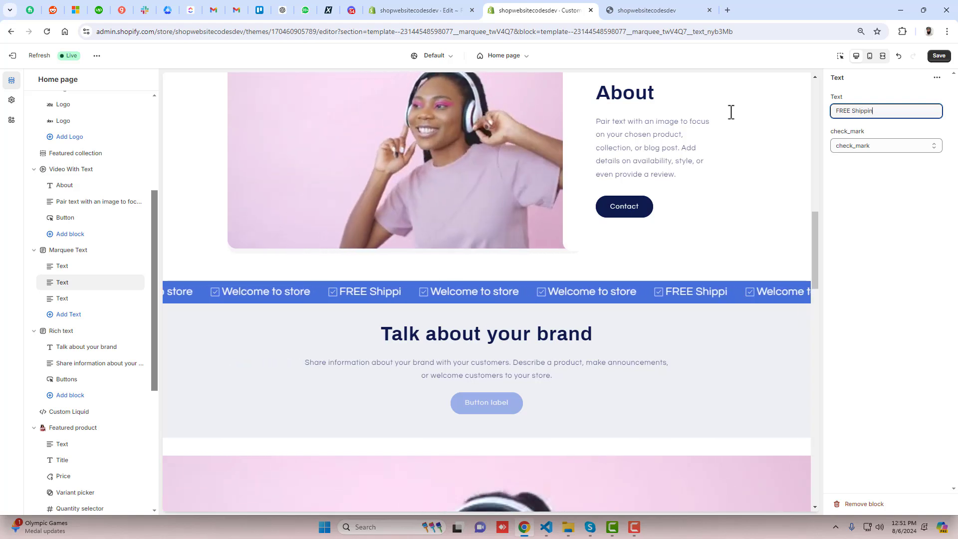
left_click(885, 145)
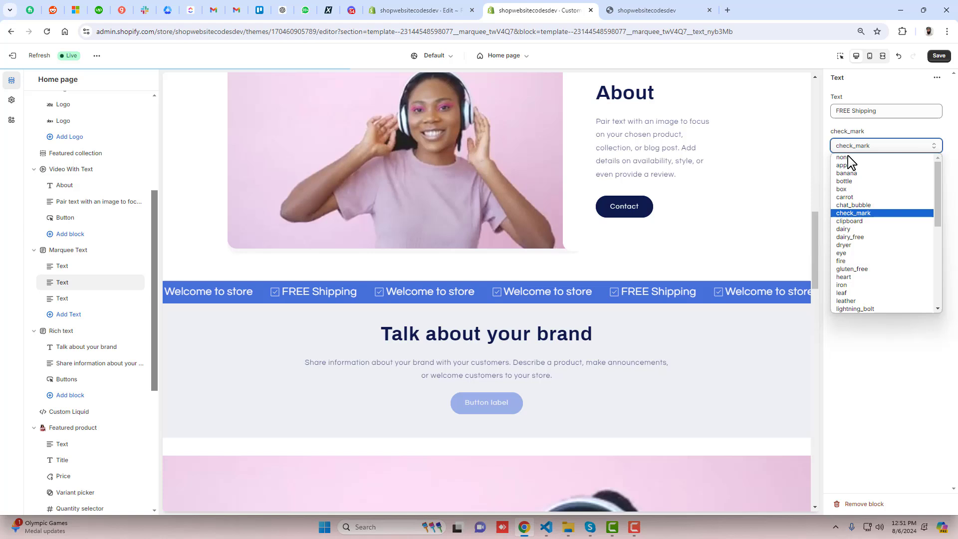
scroll("down", 3)
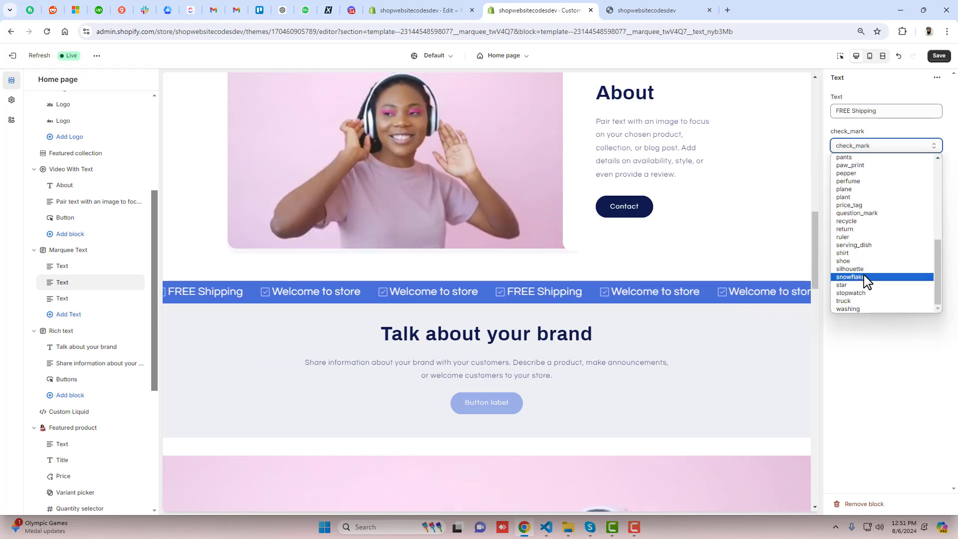
left_click(844, 300)
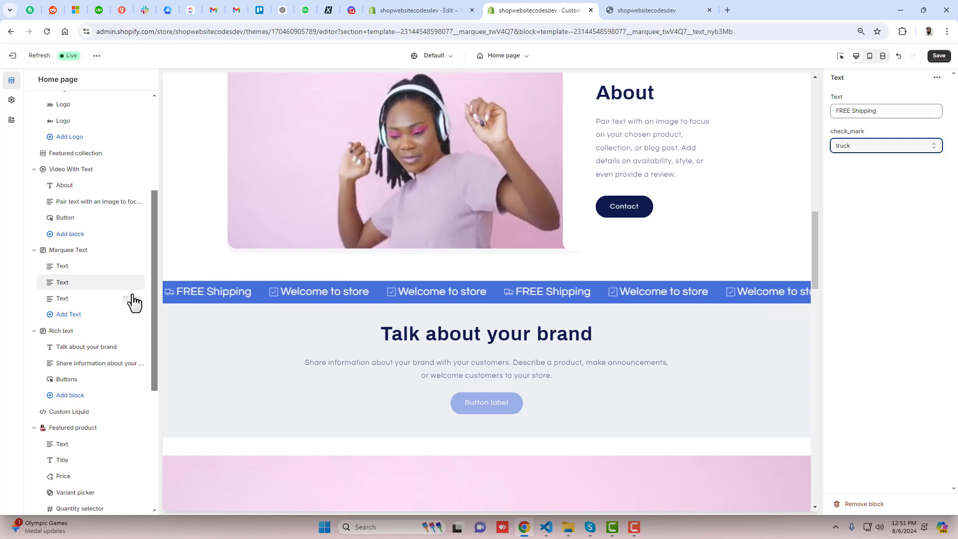
Replace the third block's text with '20% Discount' and choose the star icon
left_click(62, 299)
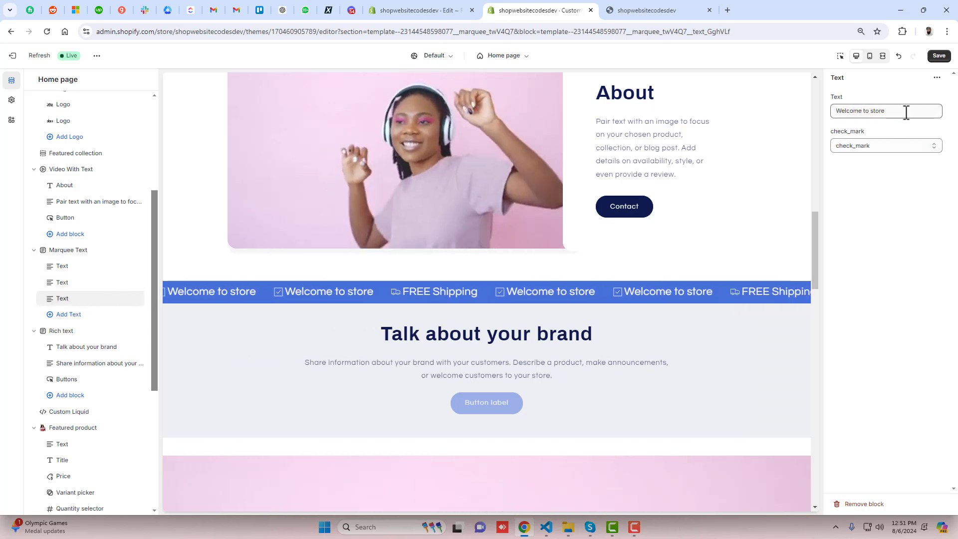
triple_click(885, 111)
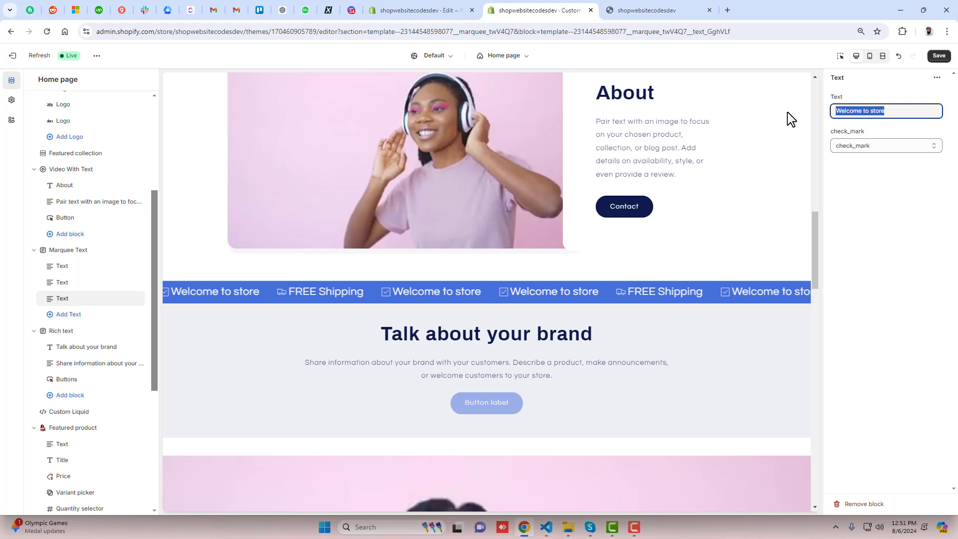
type("20%")
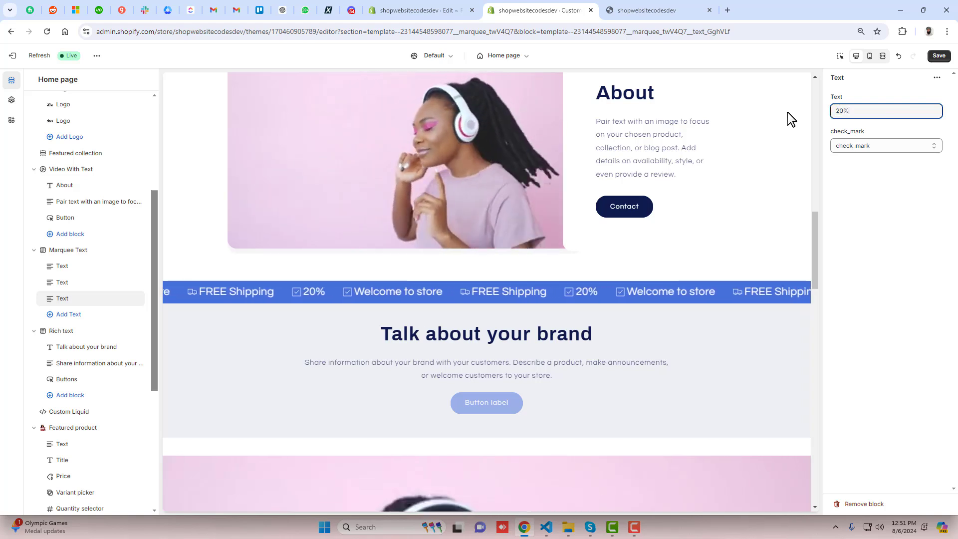
type("Discou")
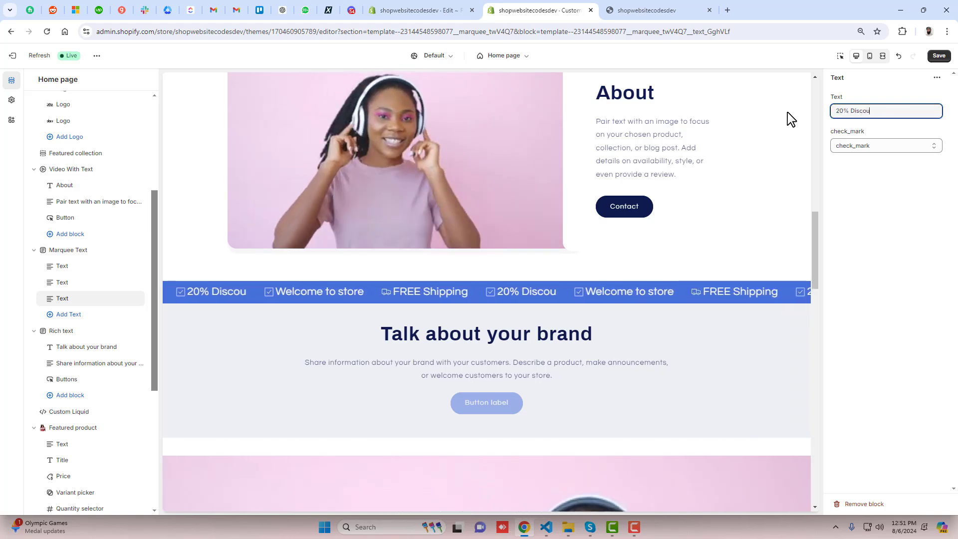
left_click(885, 145)
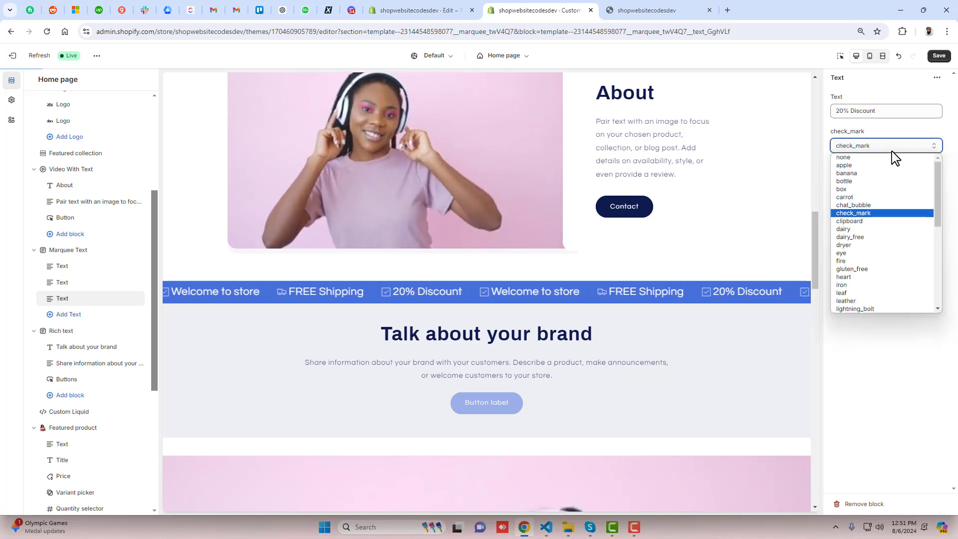
scroll("down", 3)
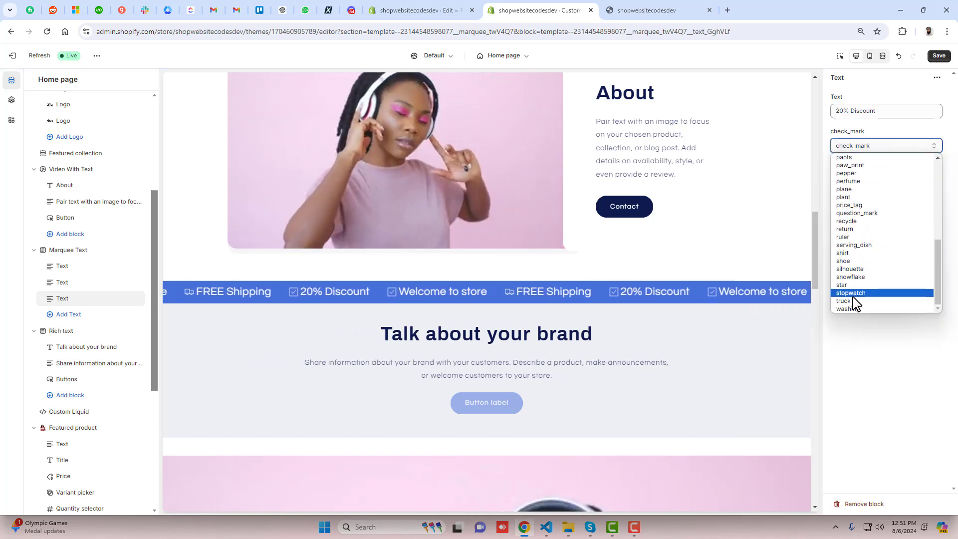
left_click(841, 284)
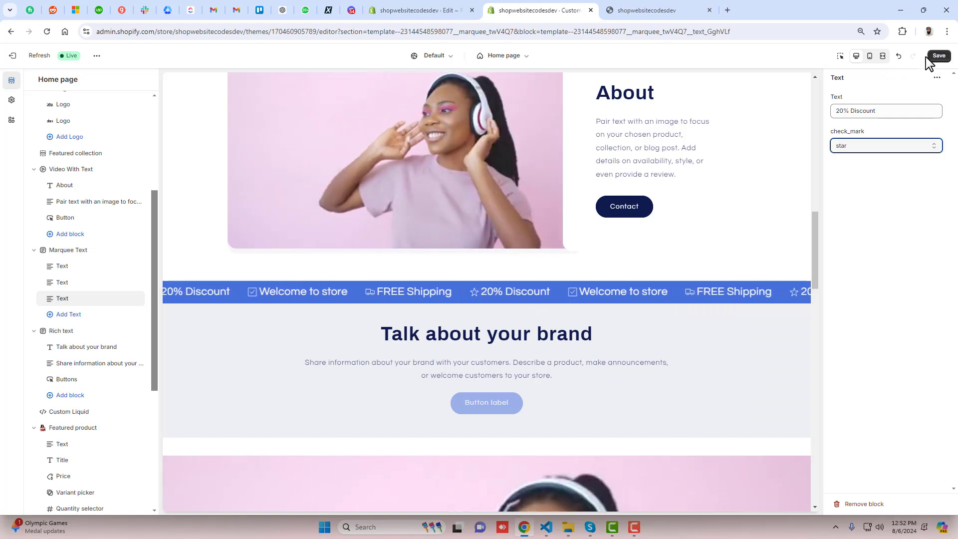
Save the marquee text and icon edits and reopen the Marquee Text section settings
left_click(938, 55)
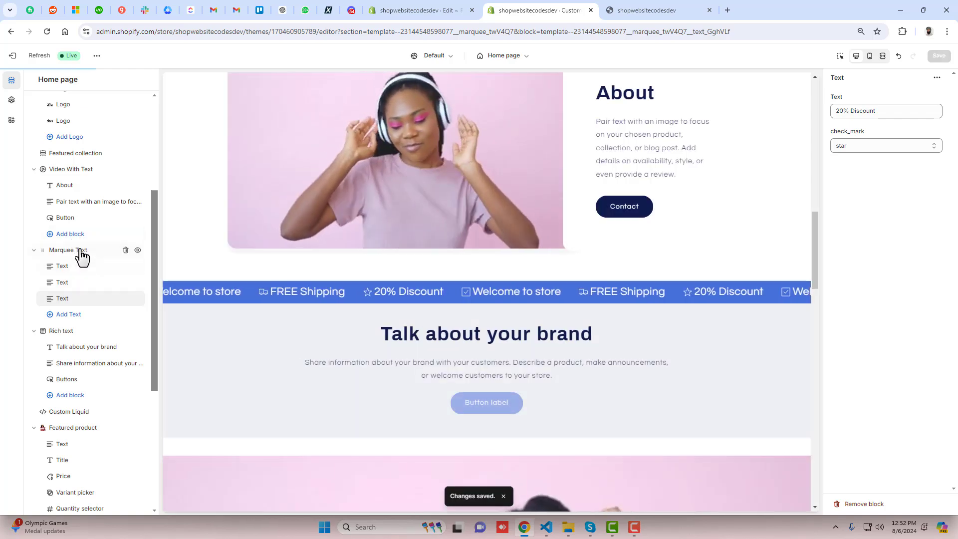
left_click(68, 249)
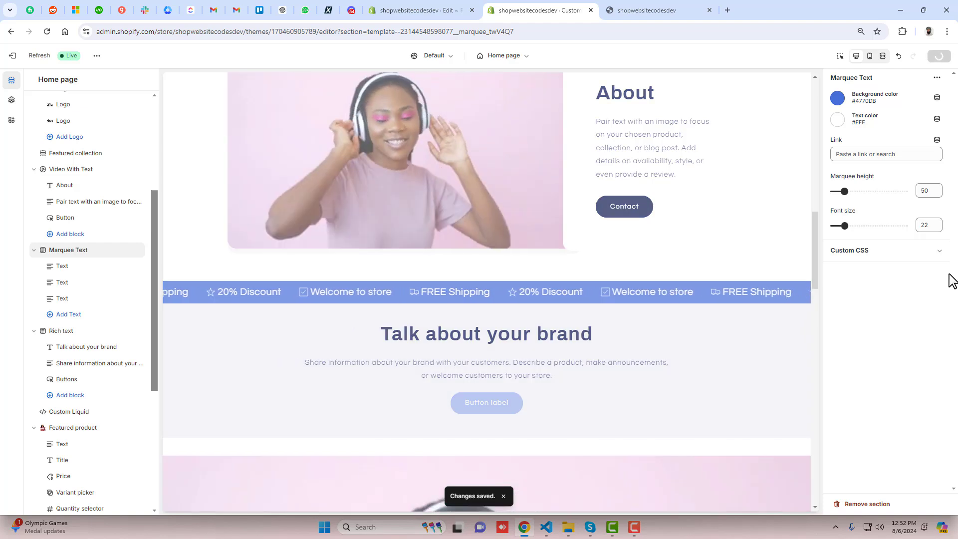
left_click(657, 10)
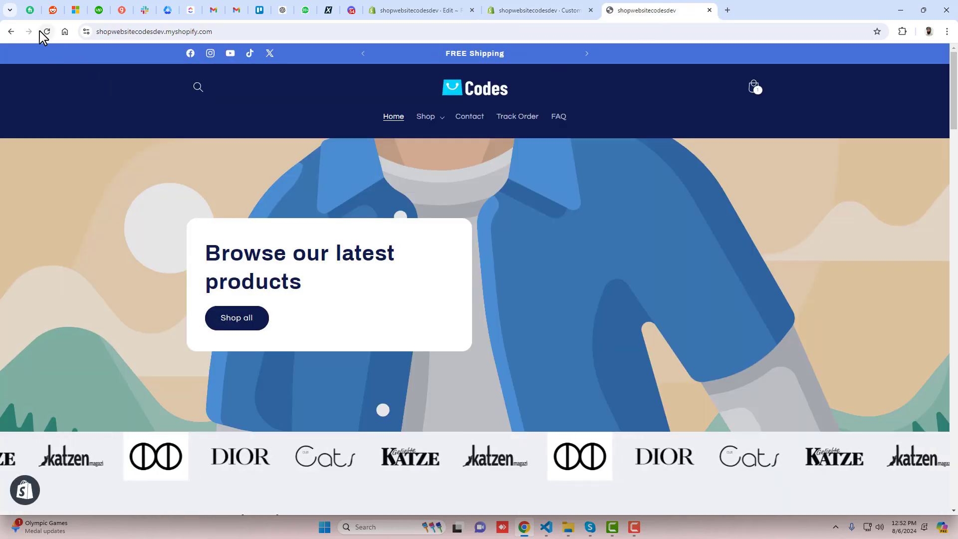
scroll("down", 3)
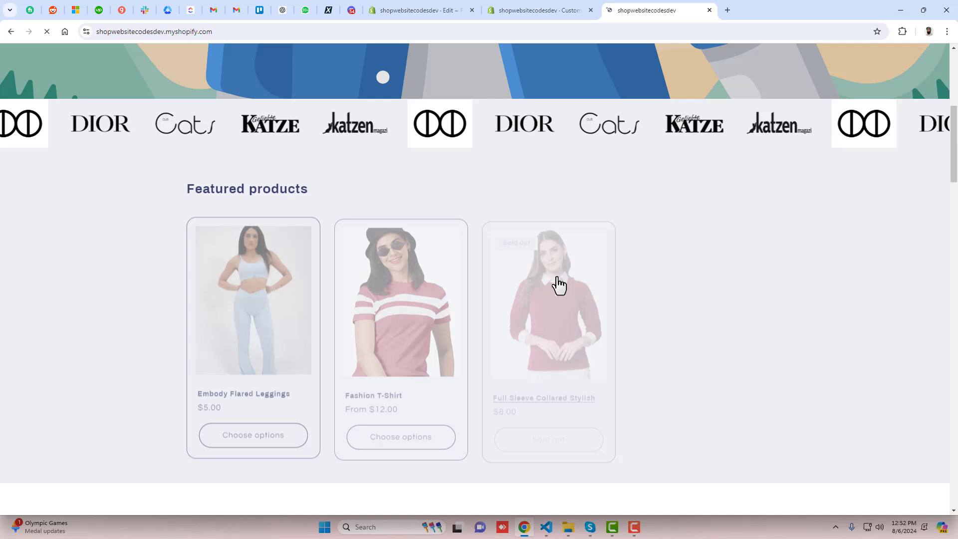
scroll("down", 3)
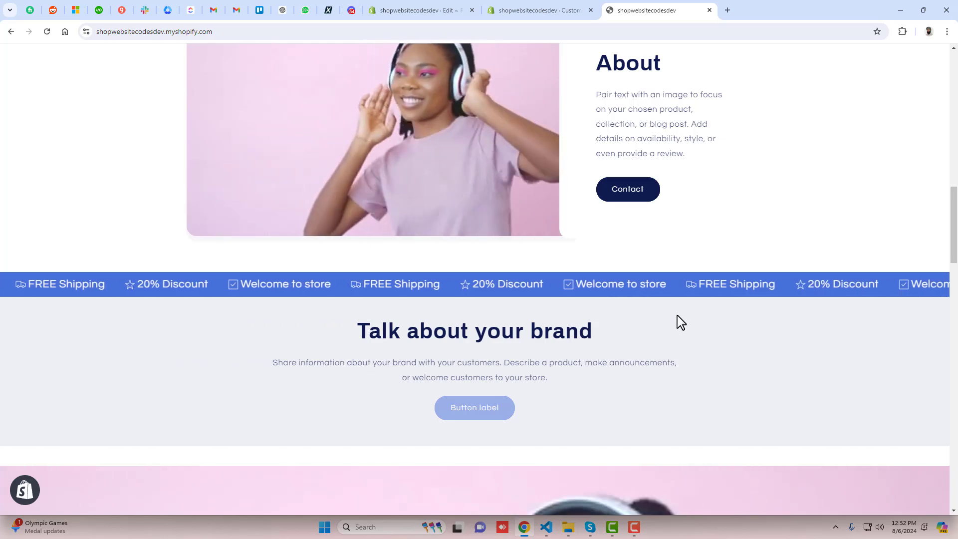
scroll("up", 3)
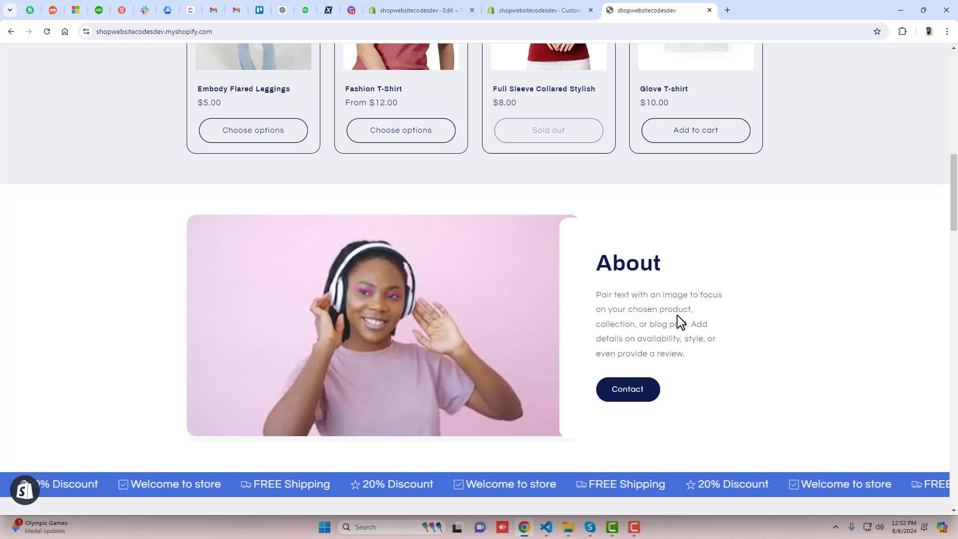
scroll("down", 3)
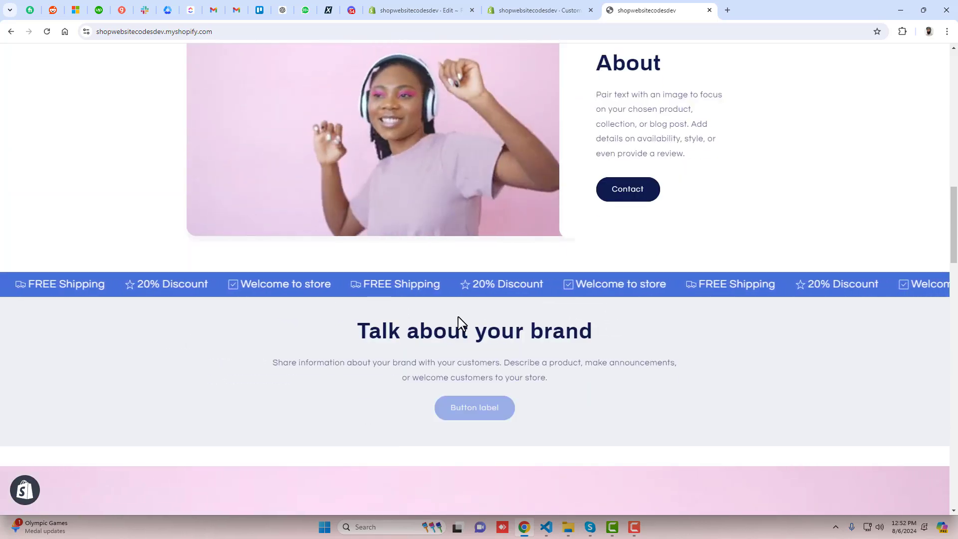
scroll("up", 3)
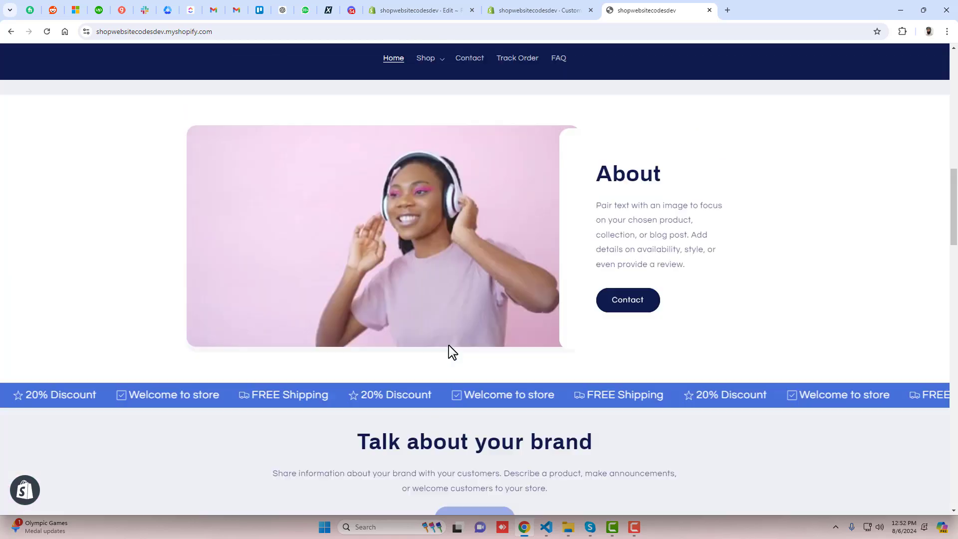
scroll("up", 3)
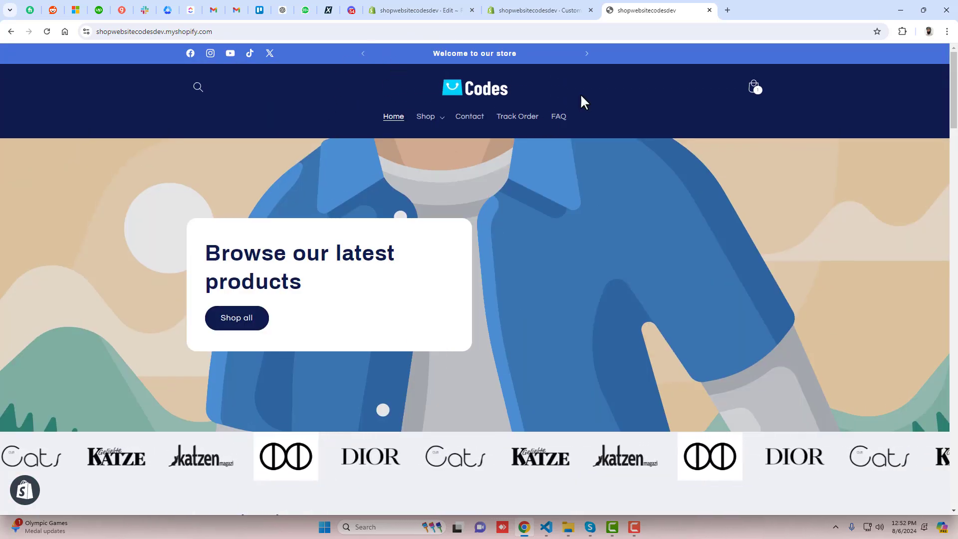
left_click(419, 10)
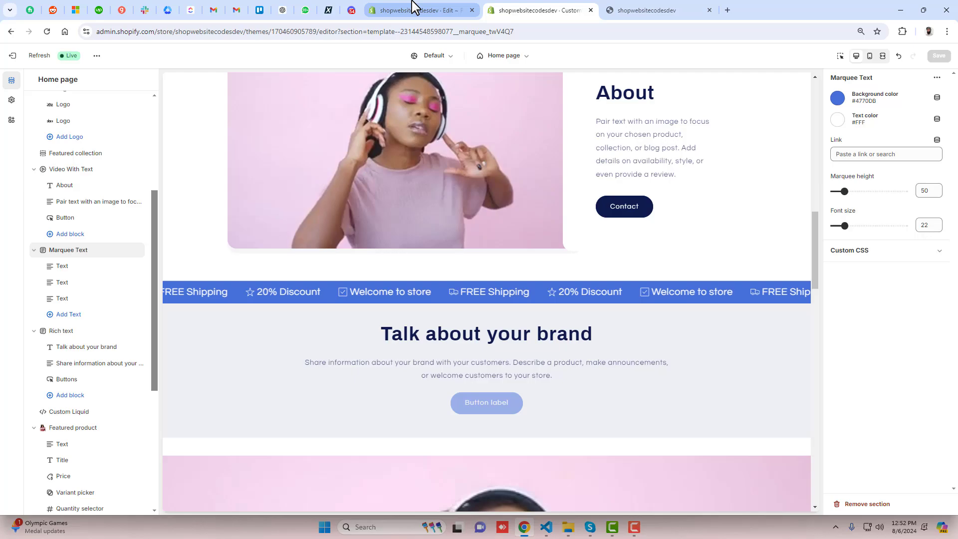
Add {% section 'marquee' %} after the skip link in layout/theme.liquid and save
left_click(419, 10)
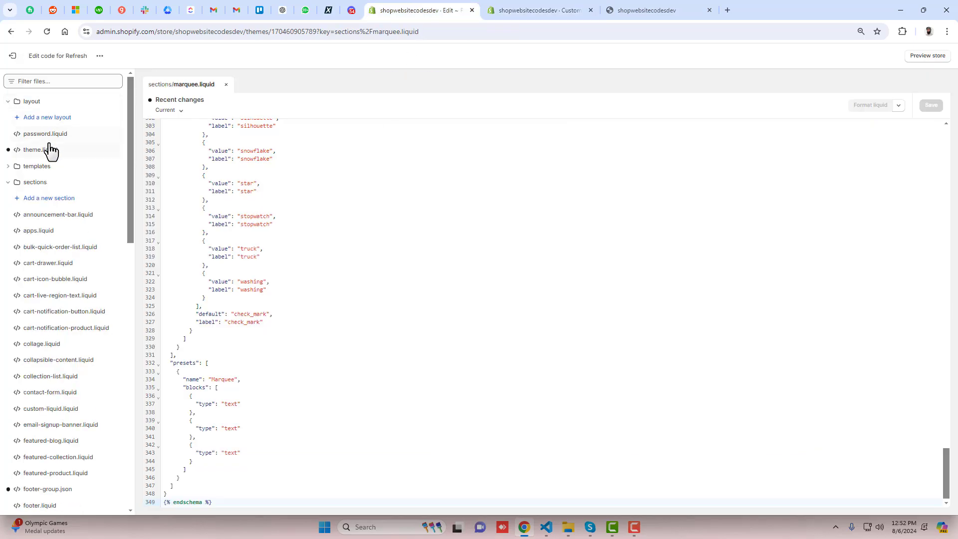
left_click(40, 150)
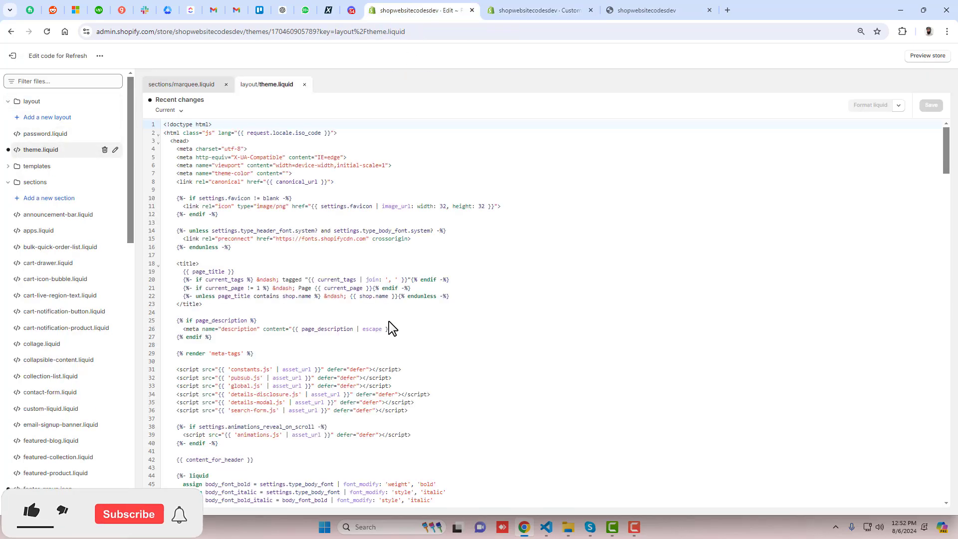
scroll("down", 3)
type("{% section  %")
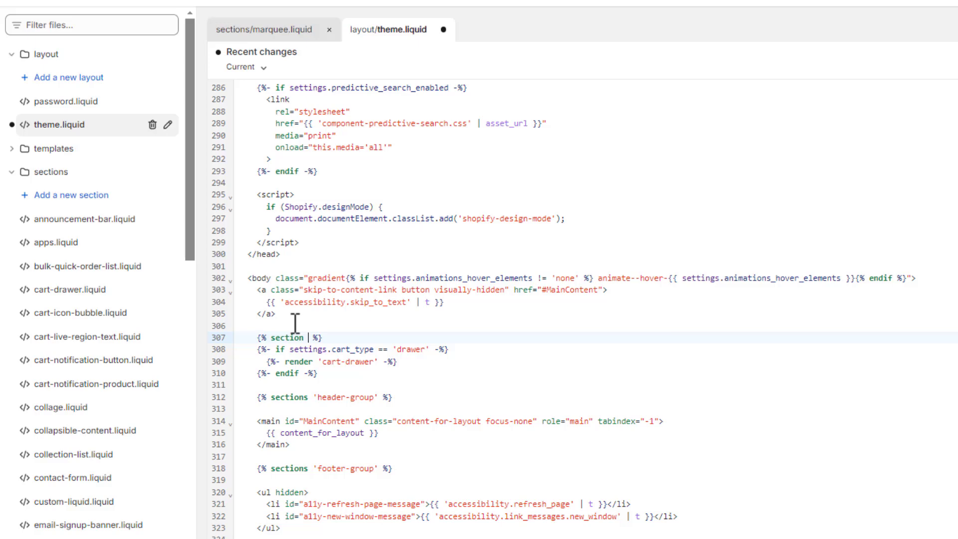
type("'")
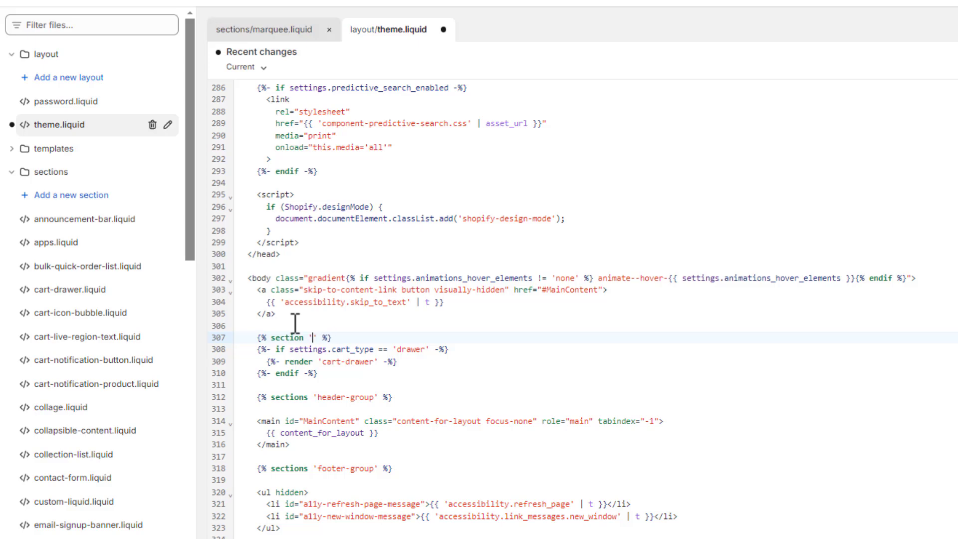
type("marquee")
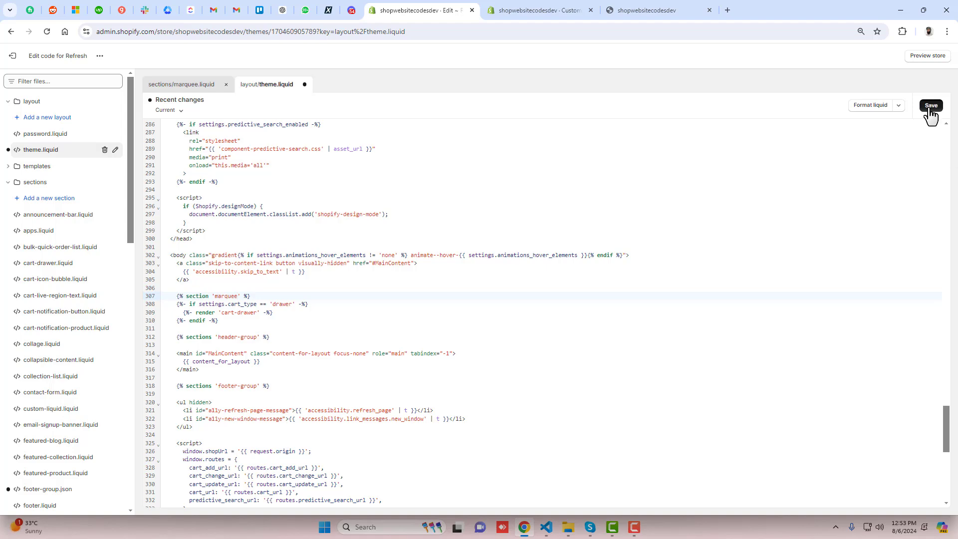
left_click(658, 10)
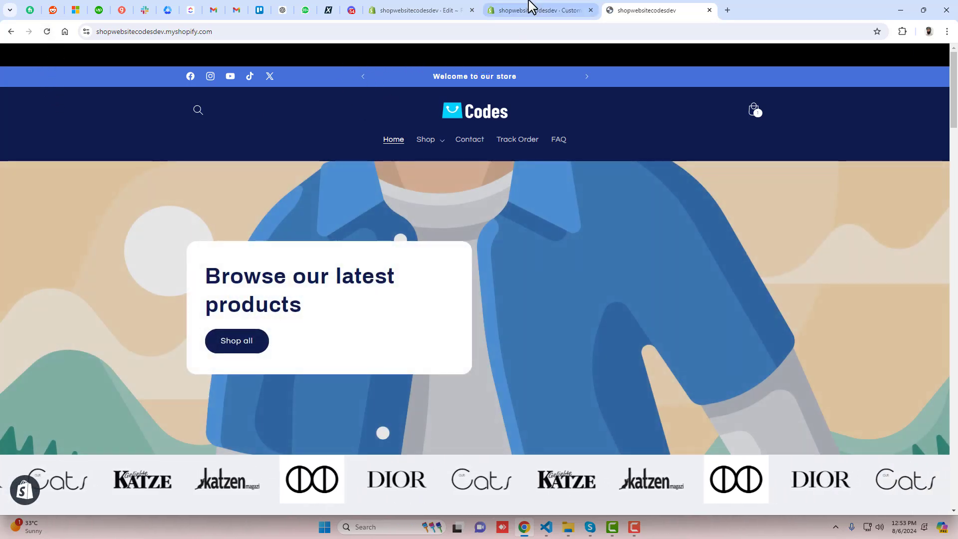
Return to the theme editor to view the new Marquee Text section above the header
left_click(540, 10)
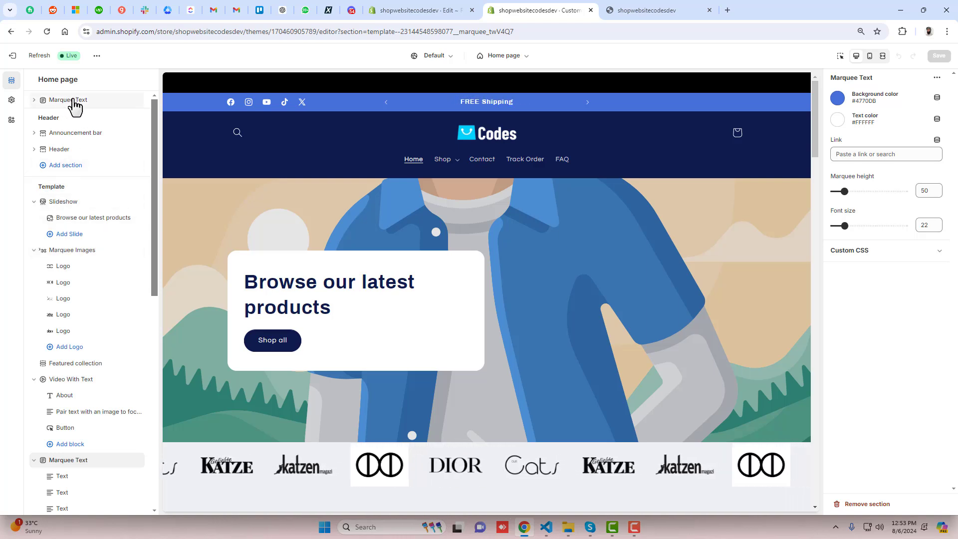
Add another text item to the top marquee and change its background colour to red
left_click(67, 100)
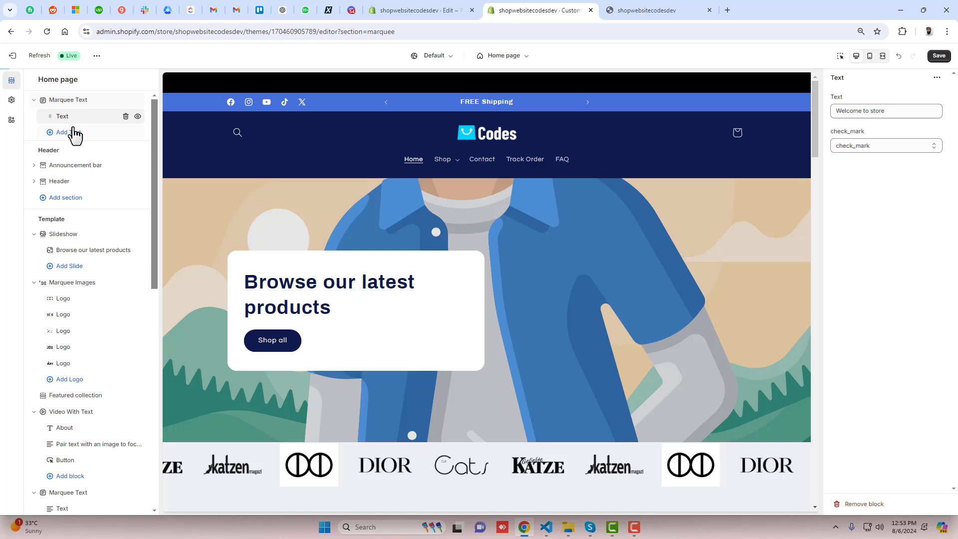
left_click(61, 132)
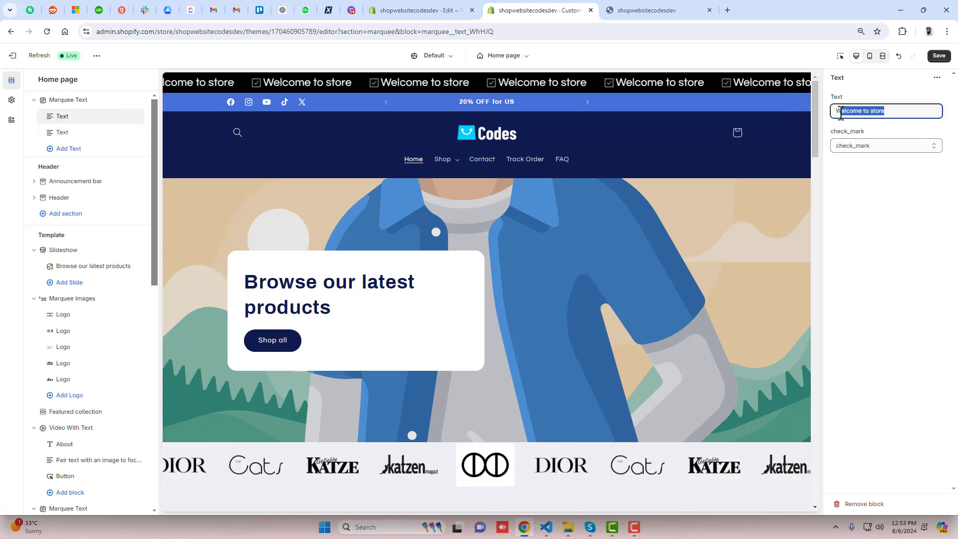
left_click(68, 100)
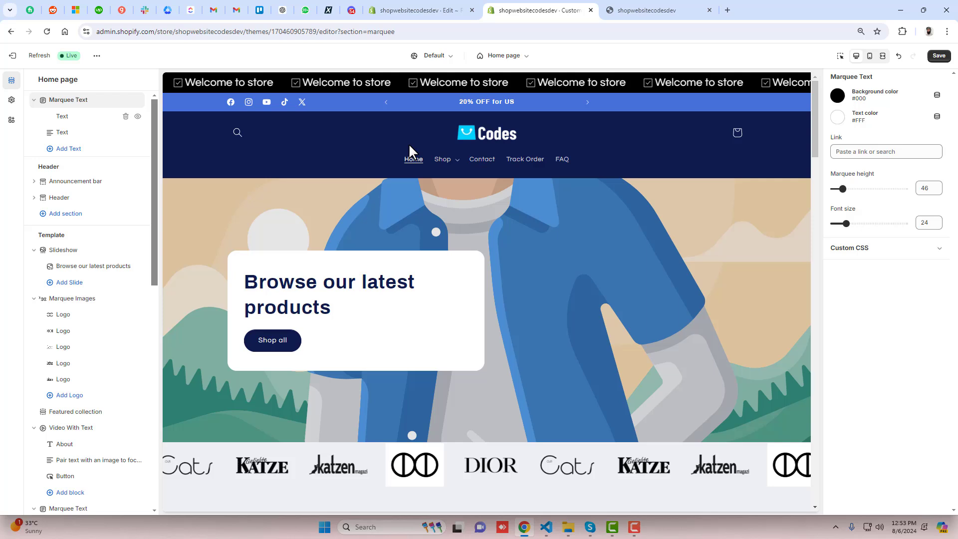
left_click(837, 95)
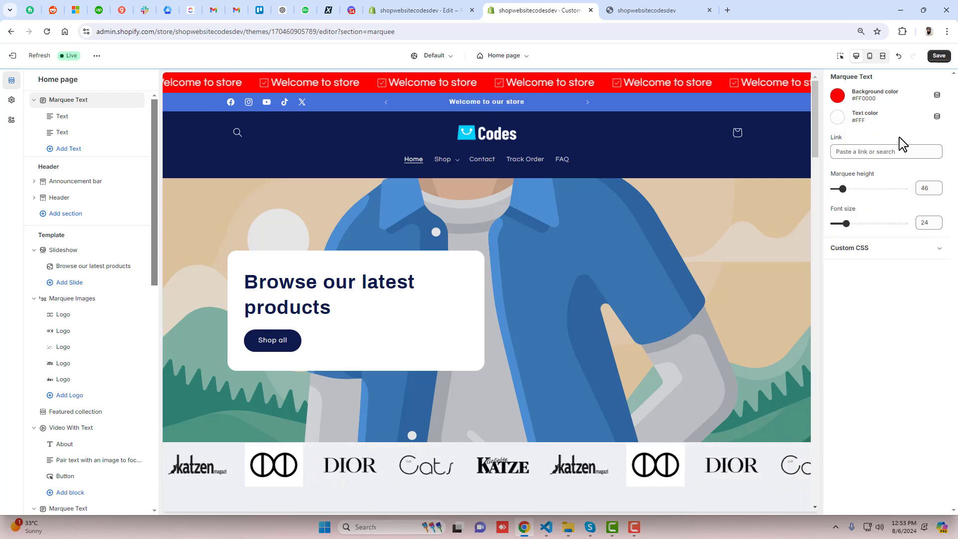
mouse_move(903, 327)
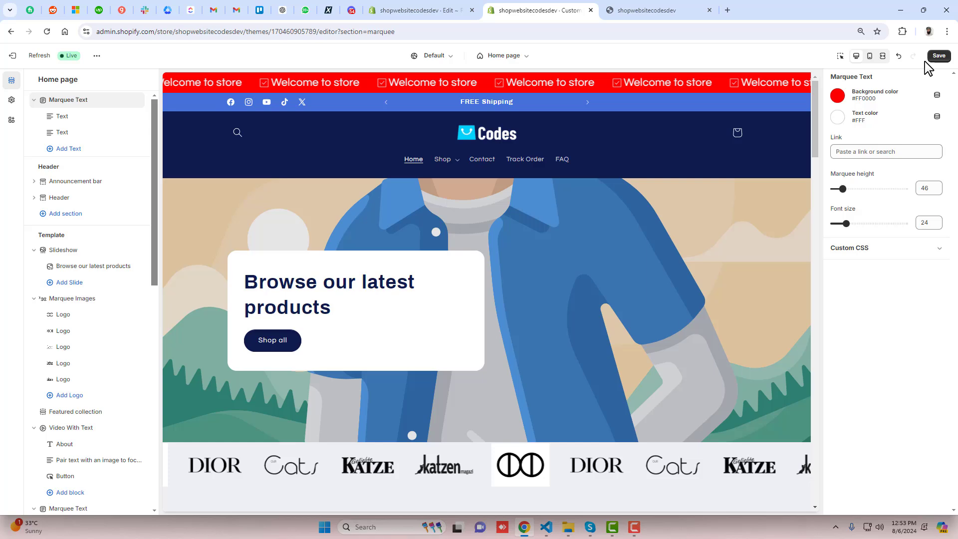
Save the red marquee settings and view the live storefront
left_click(938, 55)
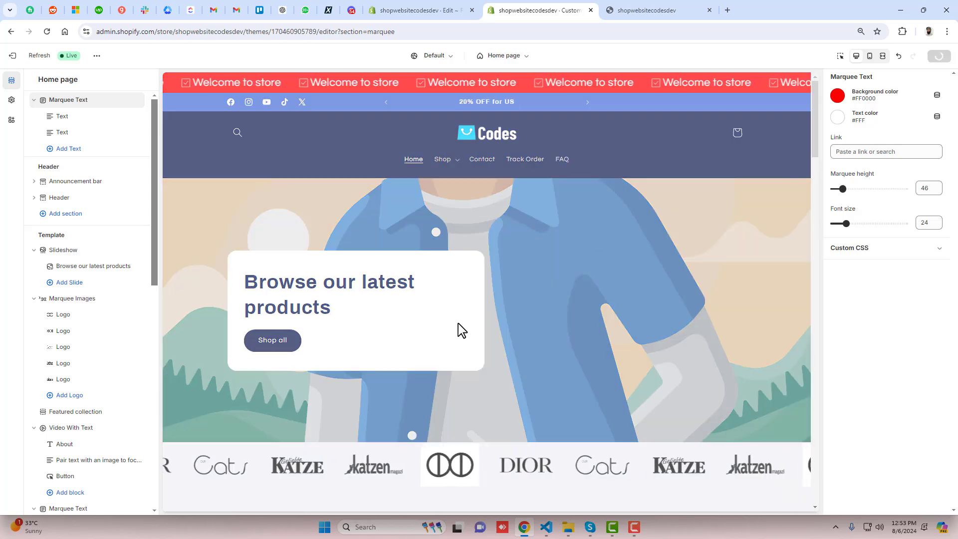
left_click(939, 55)
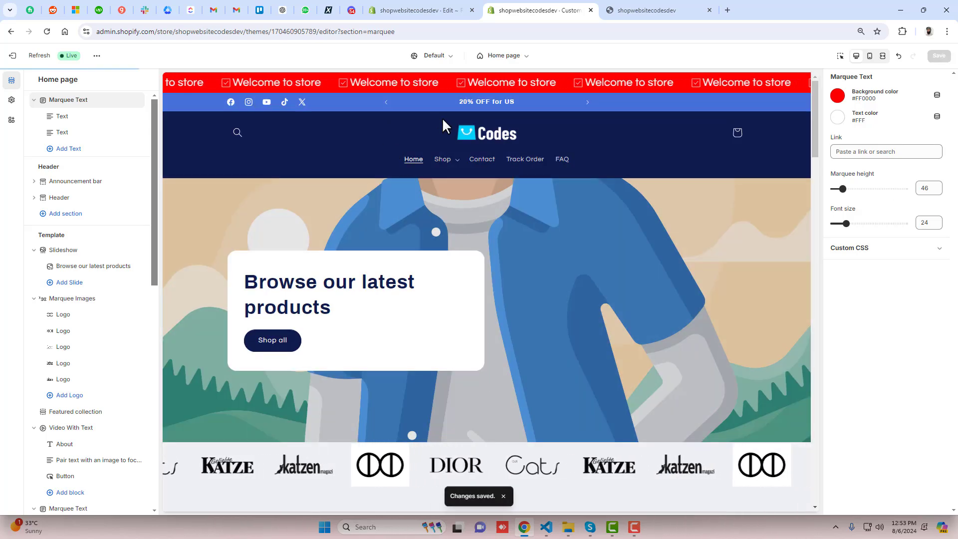
left_click(655, 10)
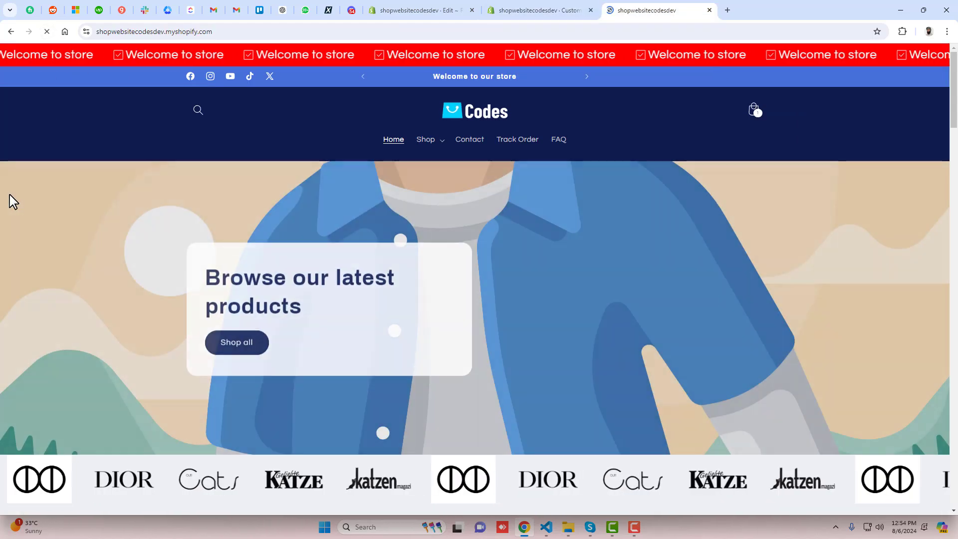
Scroll the home page down to the footer and open the FAQ page
scroll("down", 3)
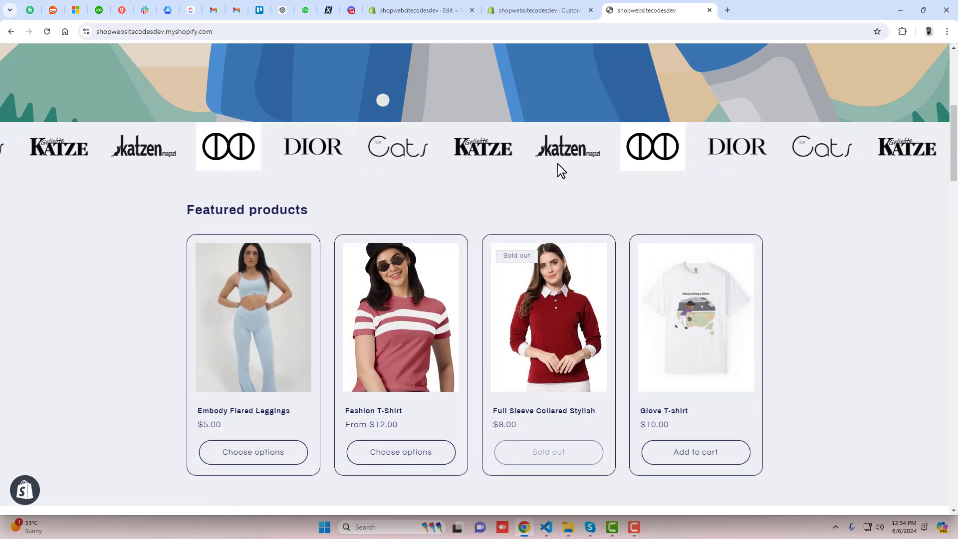
scroll("down", 3)
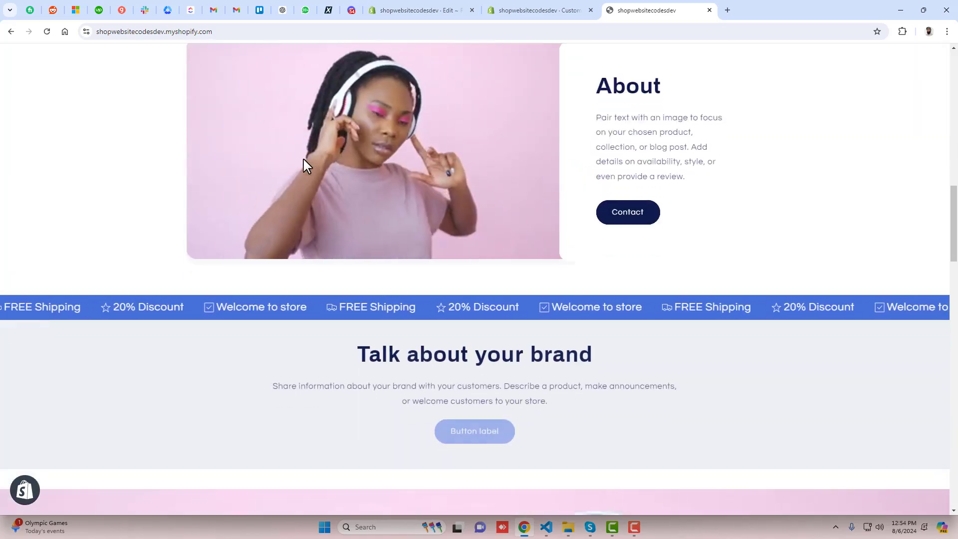
scroll("down", 3)
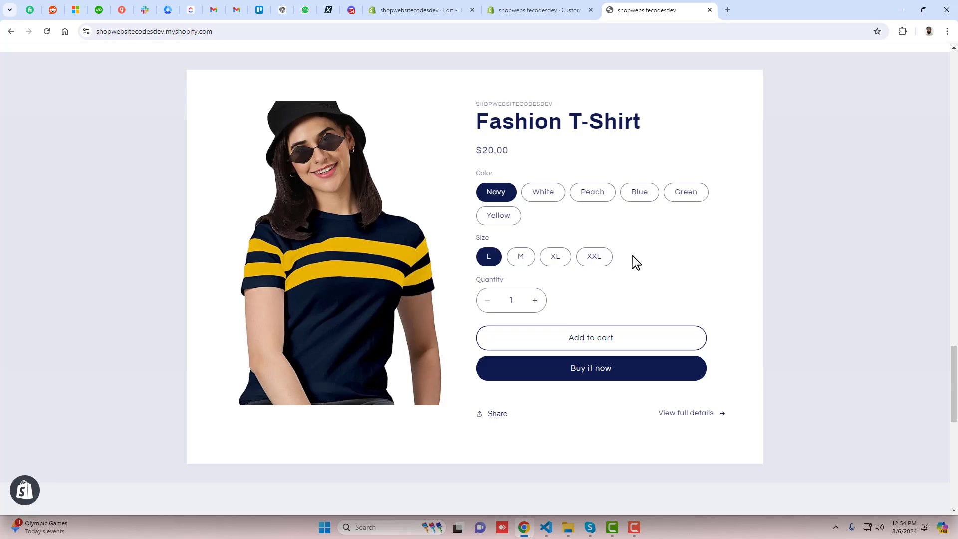
scroll("down", 3)
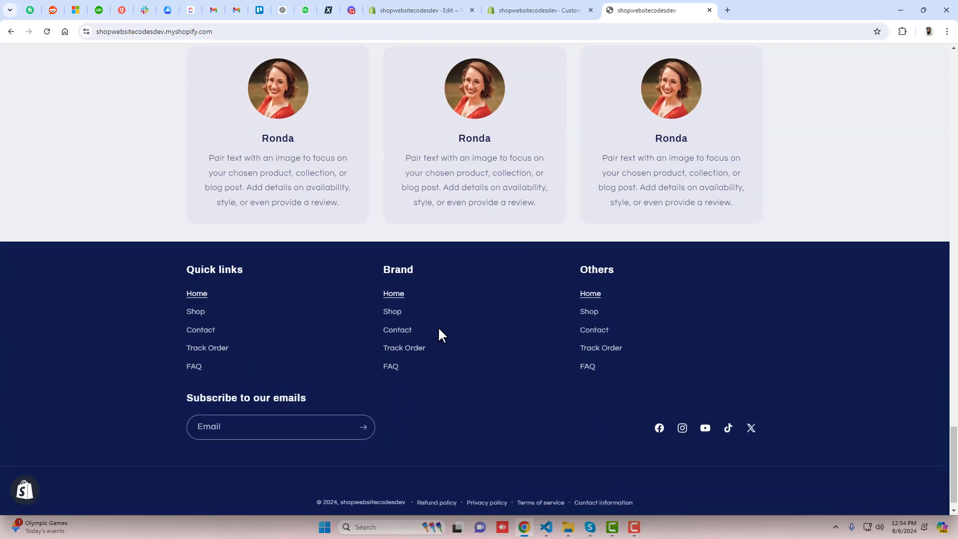
left_click(194, 366)
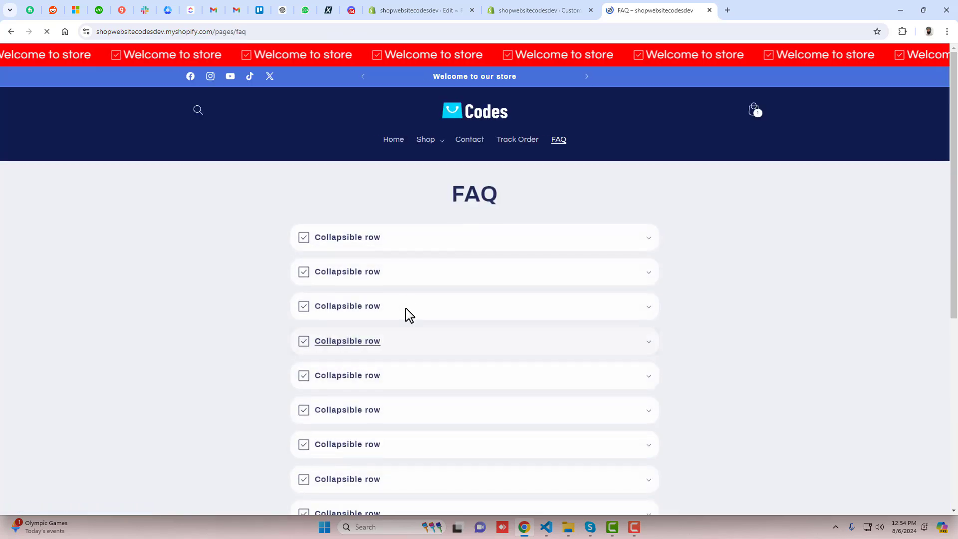
Open the Best Seller collection from the header's Shop category list
scroll("down", 3)
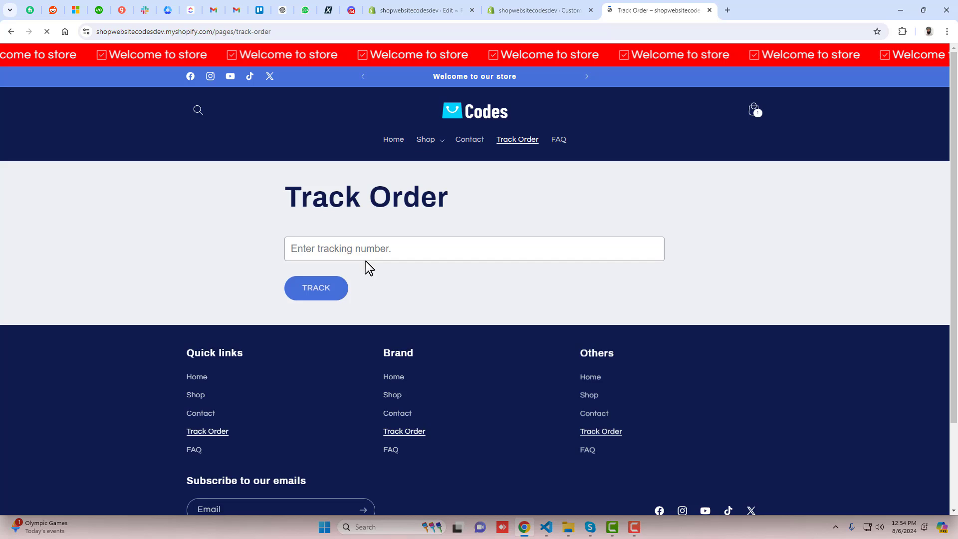
left_click(425, 139)
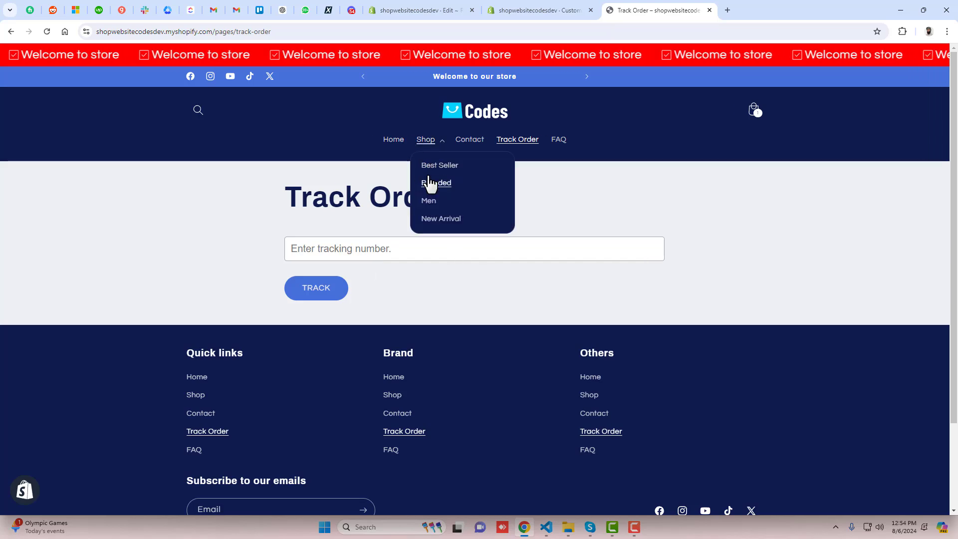
left_click(439, 165)
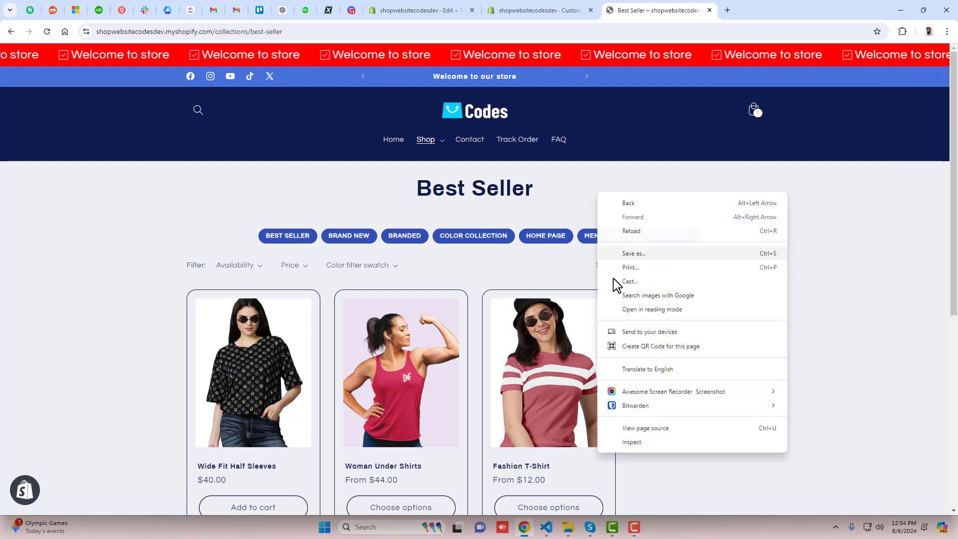
left_click(632, 441)
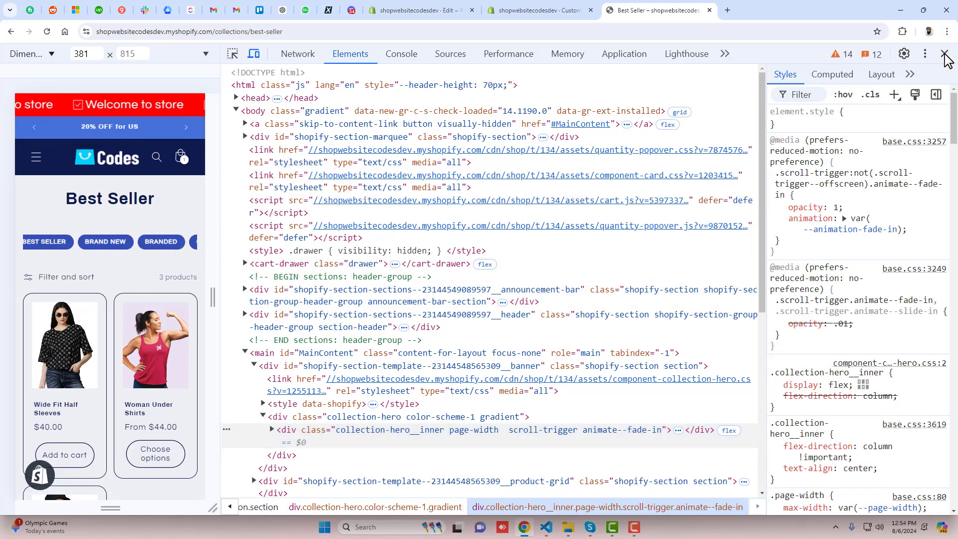
left_click(944, 54)
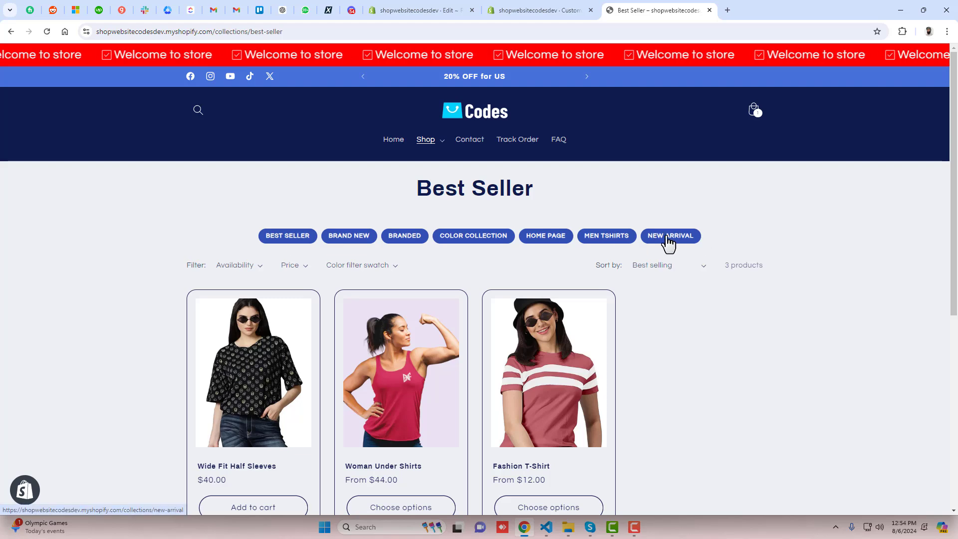
left_click(670, 235)
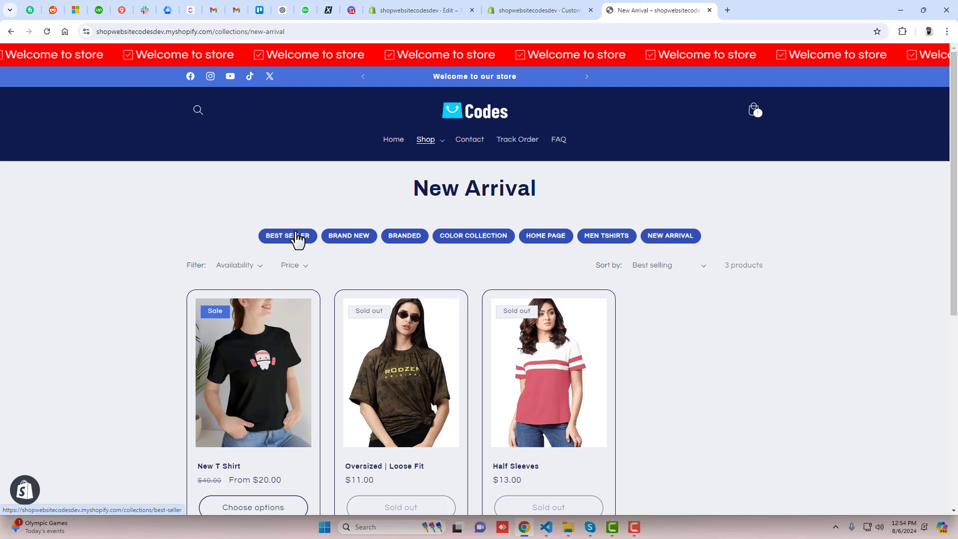
left_click(287, 235)
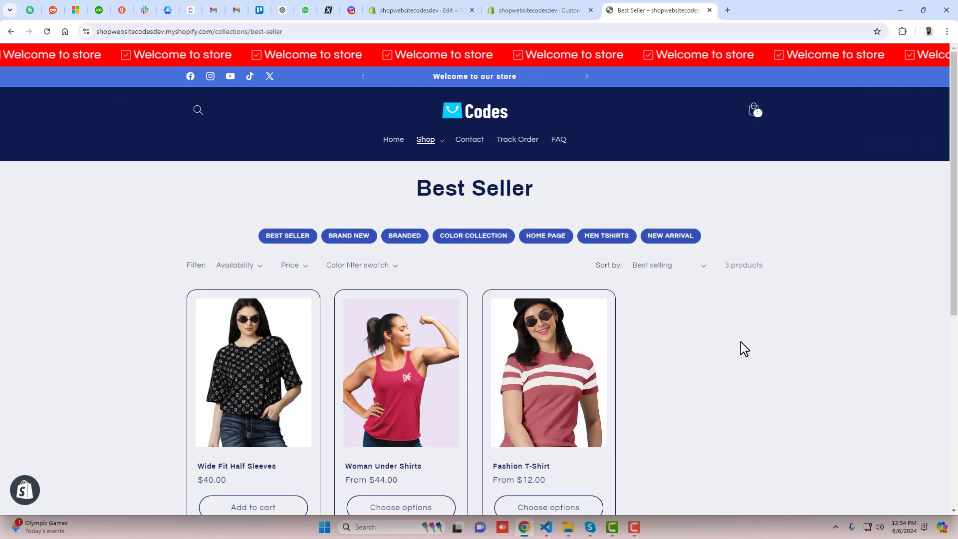
mouse_move(548, 373)
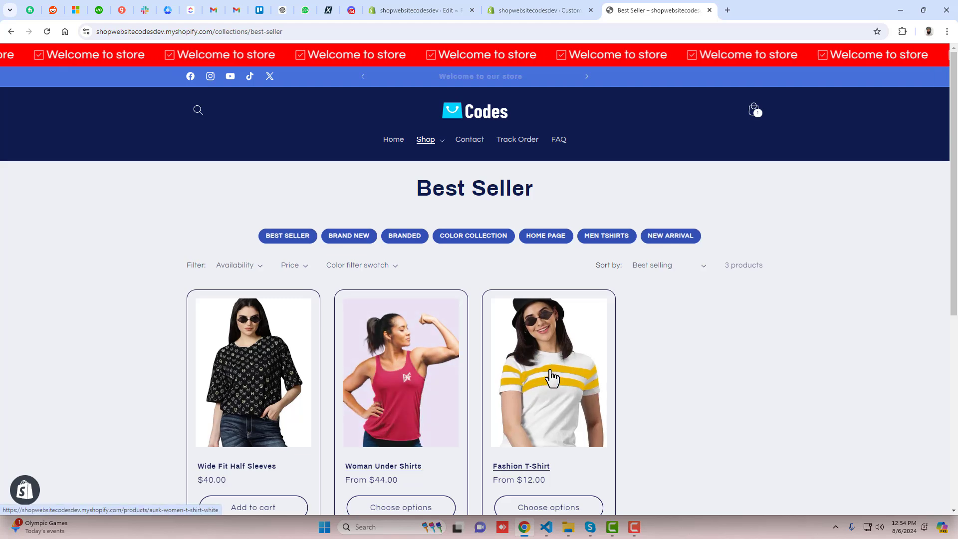
Open the Fashion T-Shirt product page and view its colour and size variant list
left_click(548, 373)
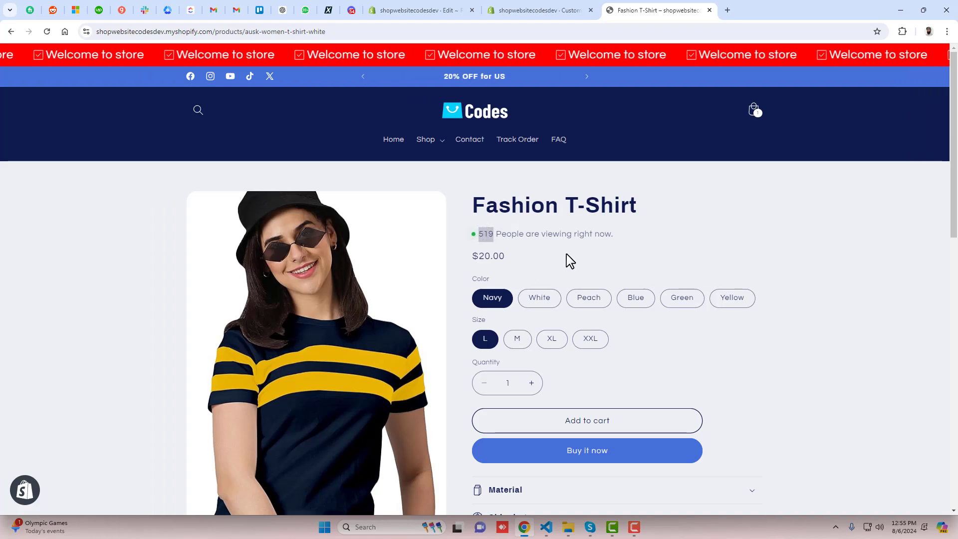
scroll("down", 3)
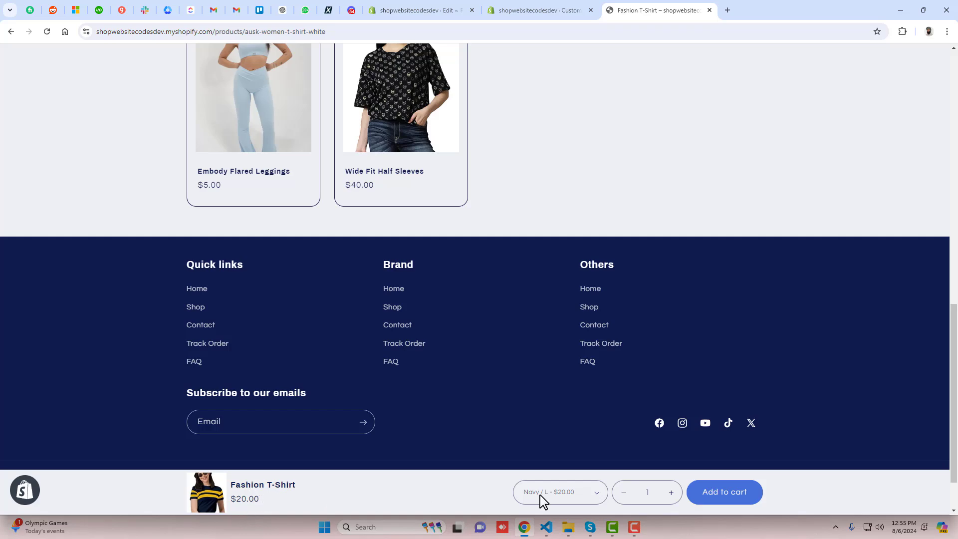
mouse_move(642, 343)
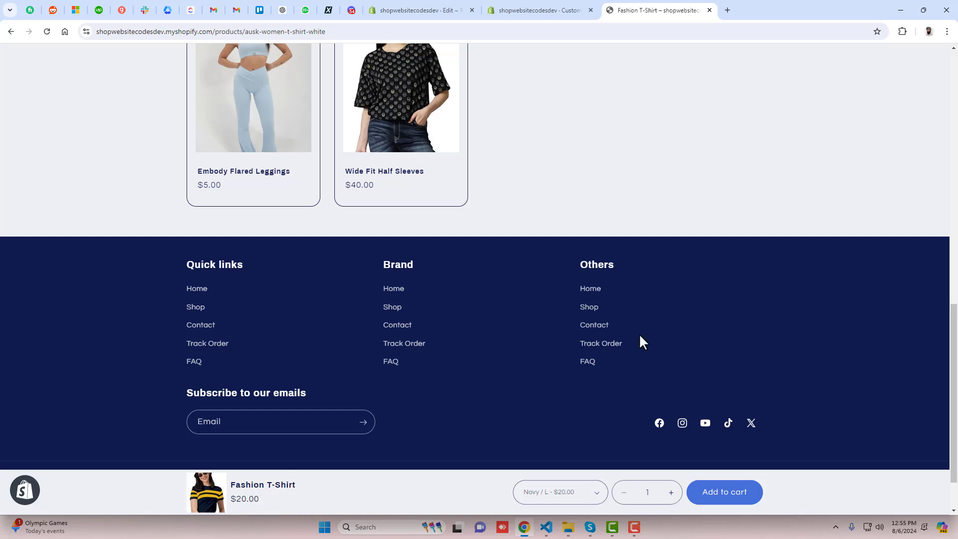
scroll("up", 3)
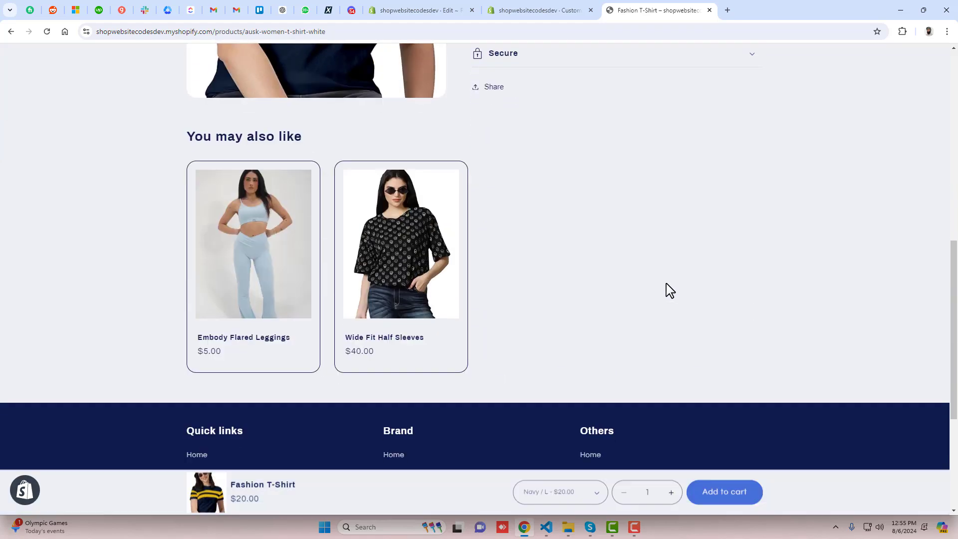
mouse_move(237, 484)
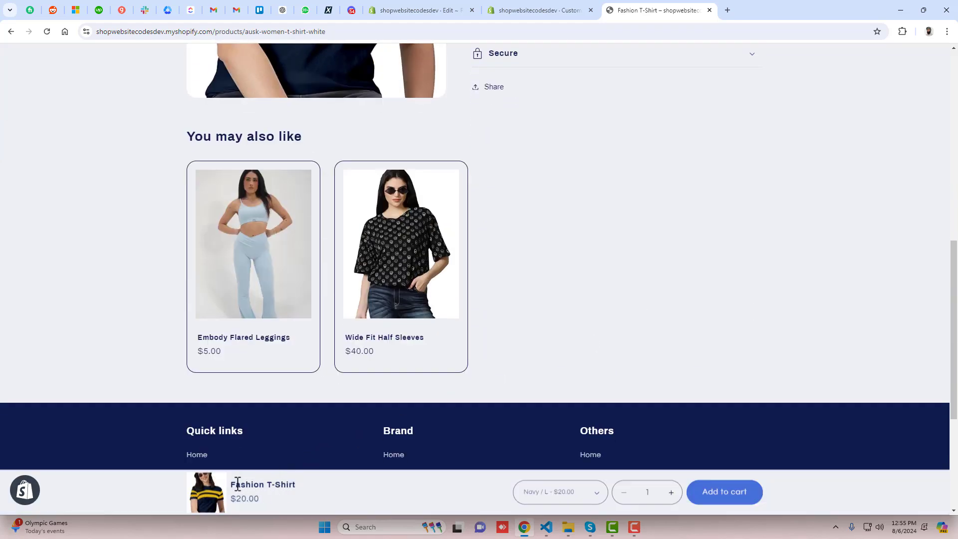
left_click(558, 492)
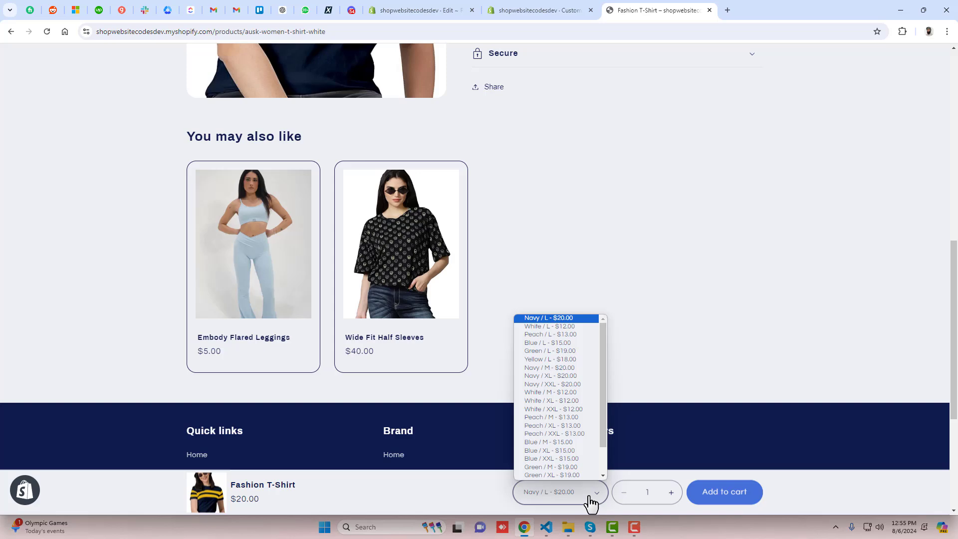
mouse_move(683, 506)
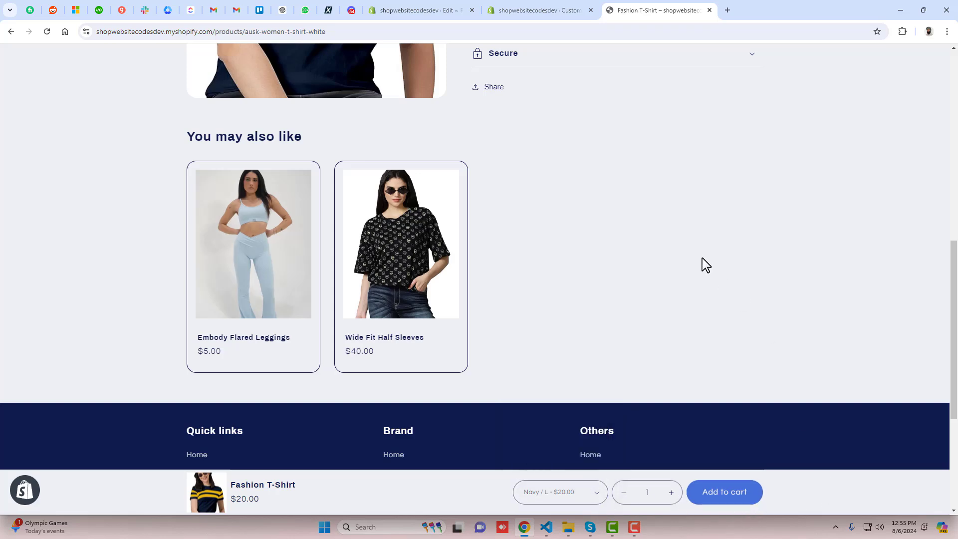
scroll("up", 3)
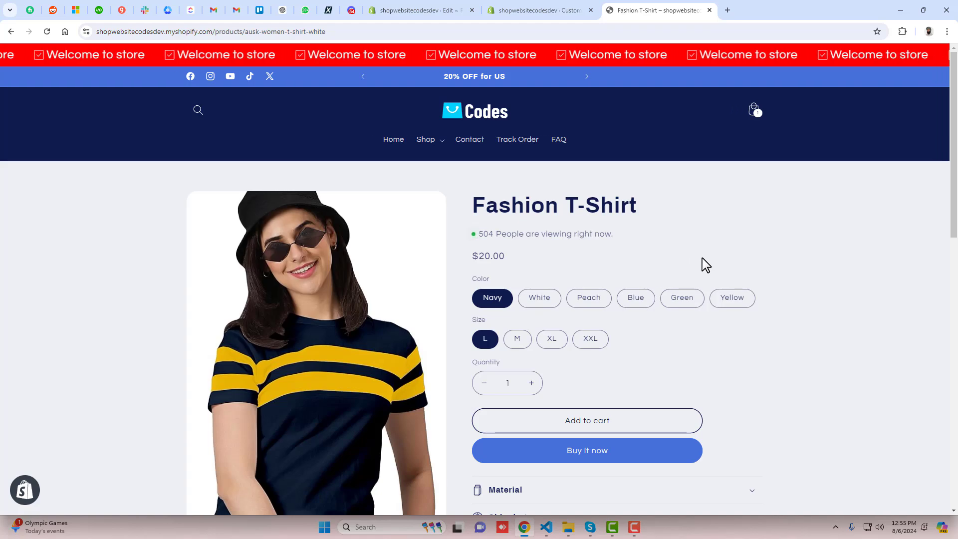
mouse_move(641, 264)
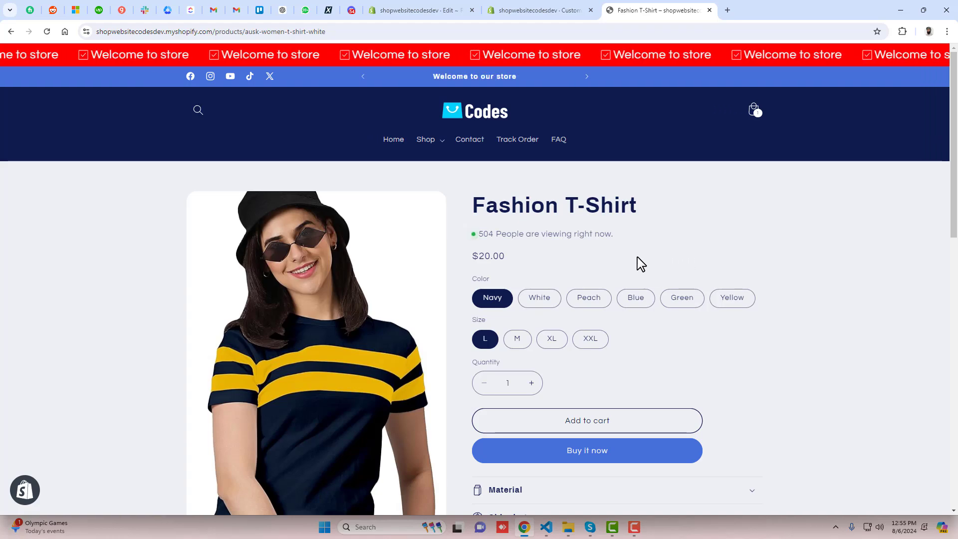